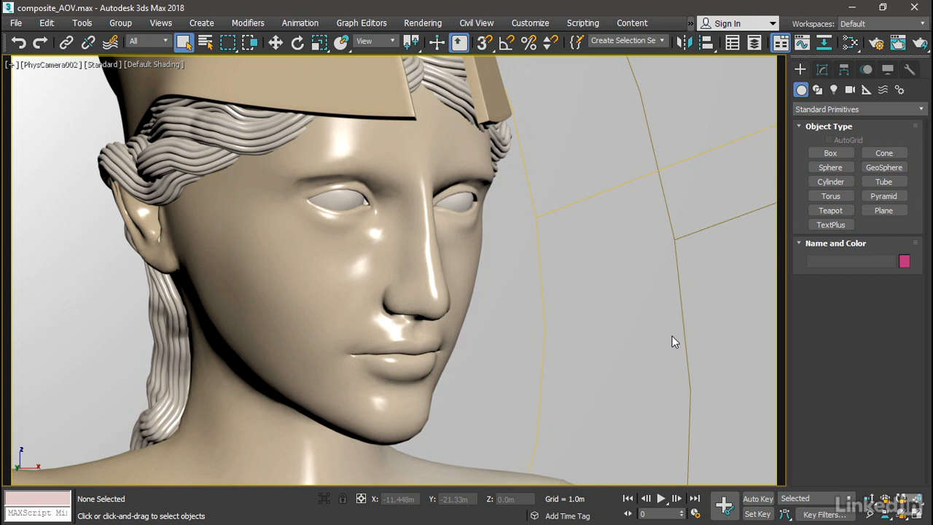
mouse_move(877, 42)
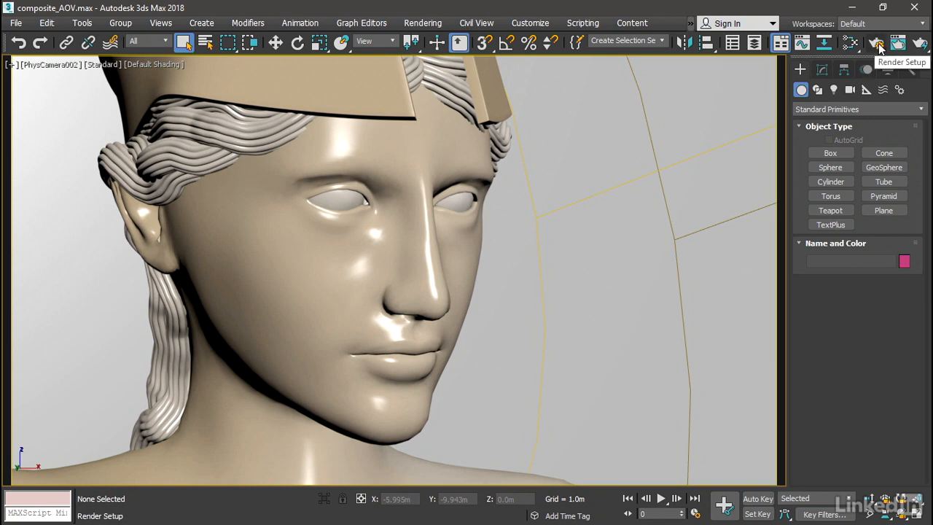
Step: Open Render Setup and scroll the Common tab to the Render Output group
left_click(877, 43)
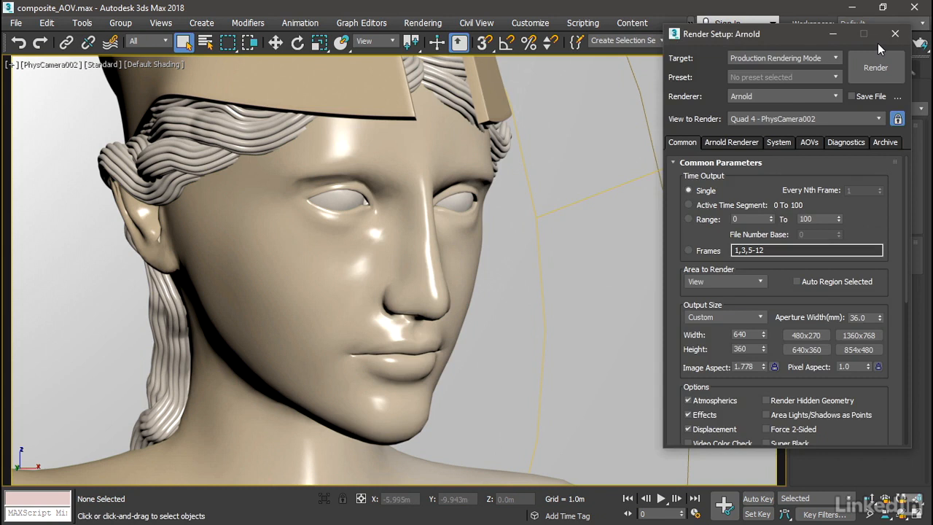
mouse_move(895, 192)
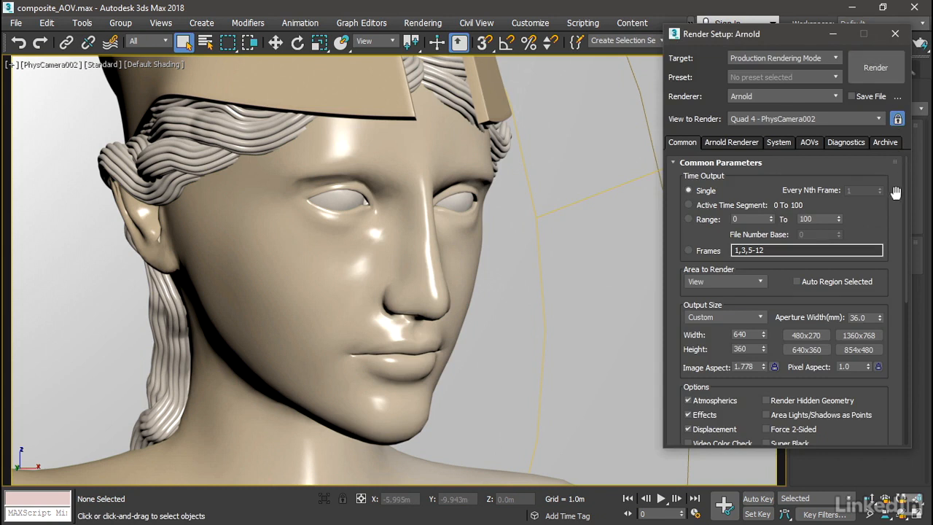
mouse_move(895, 192)
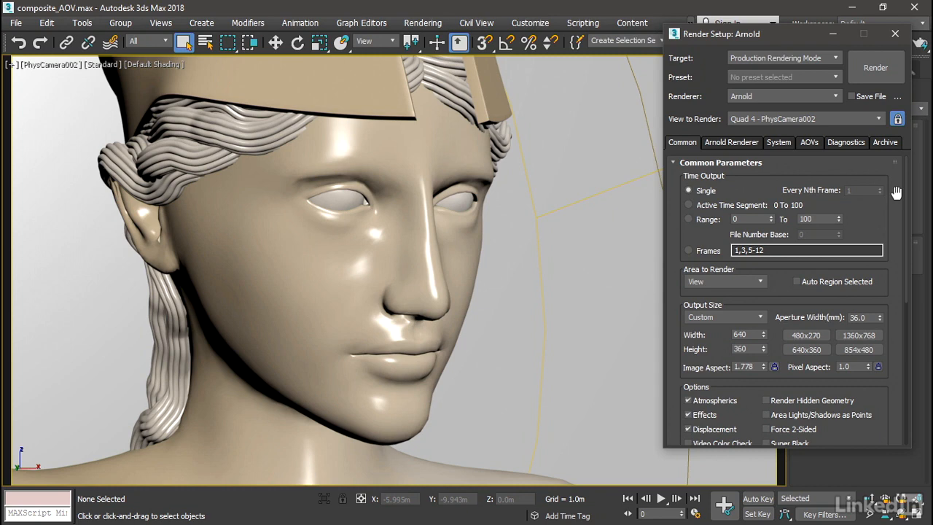
scroll("down", 3)
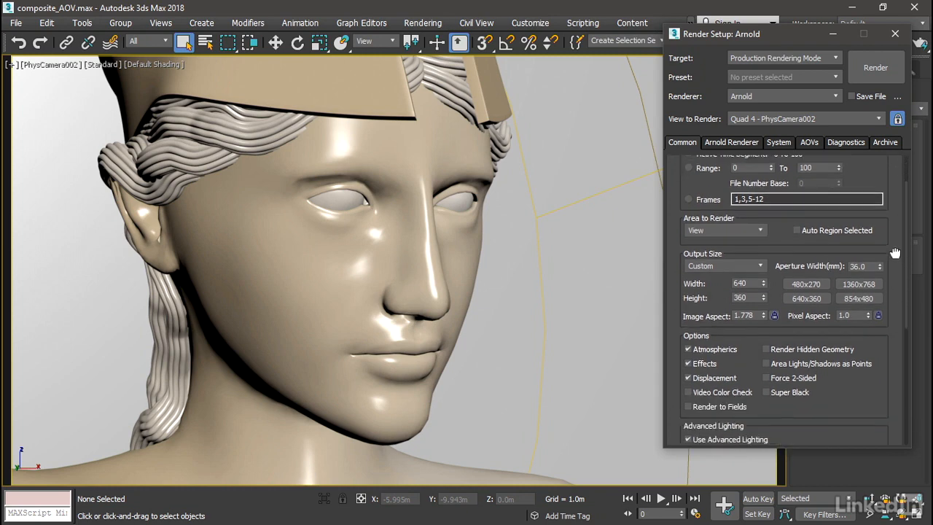
scroll("down", 3)
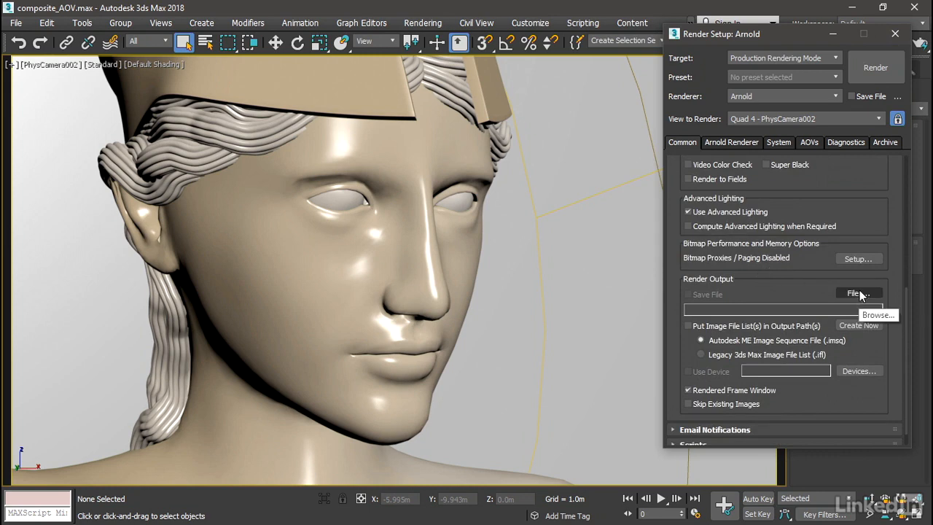
Step: Save output as composite_AOVs in OpenEXR format inside a new 'composite AOVs' folder
left_click(856, 292)
type("c")
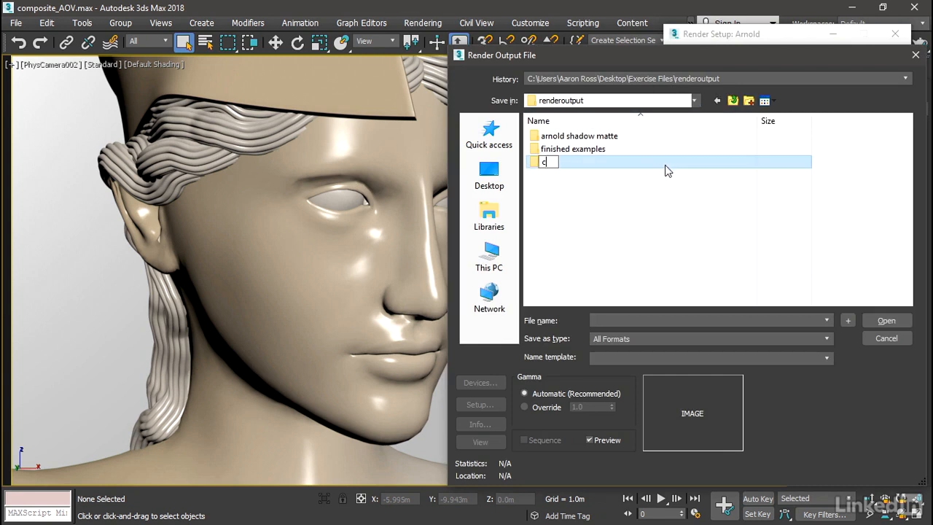
type("omposite AOVs")
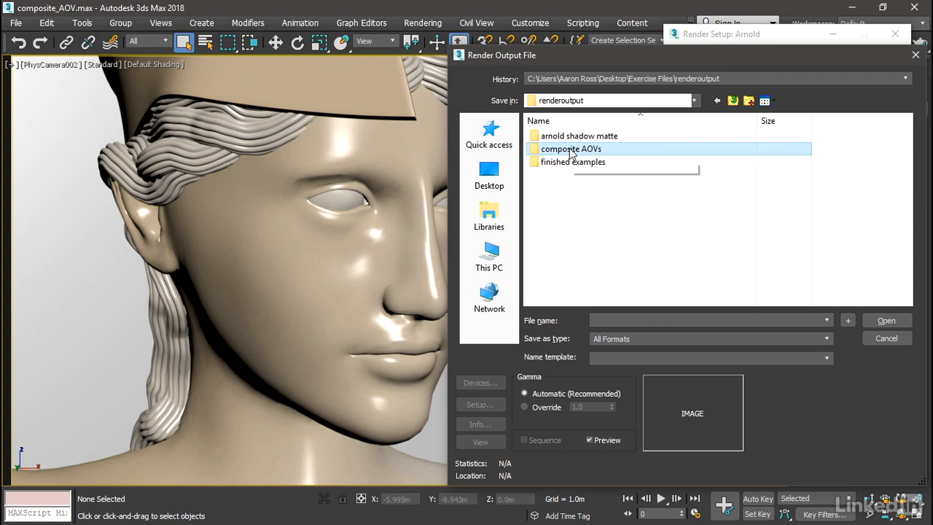
double_click(571, 149)
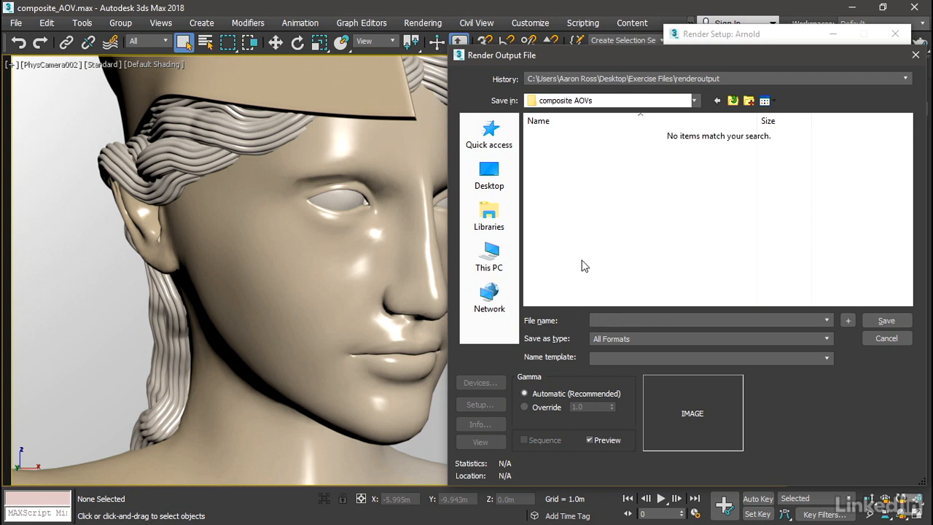
type("composite_AOVs")
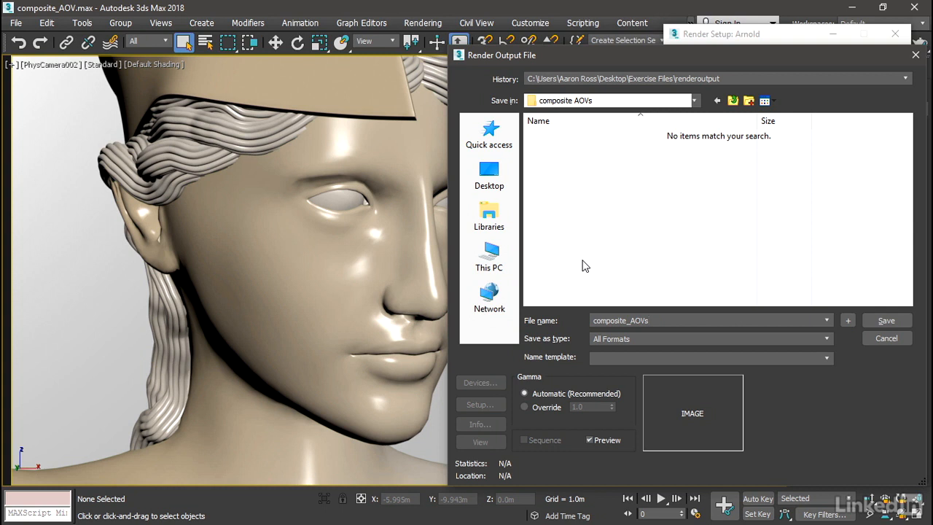
mouse_move(660, 343)
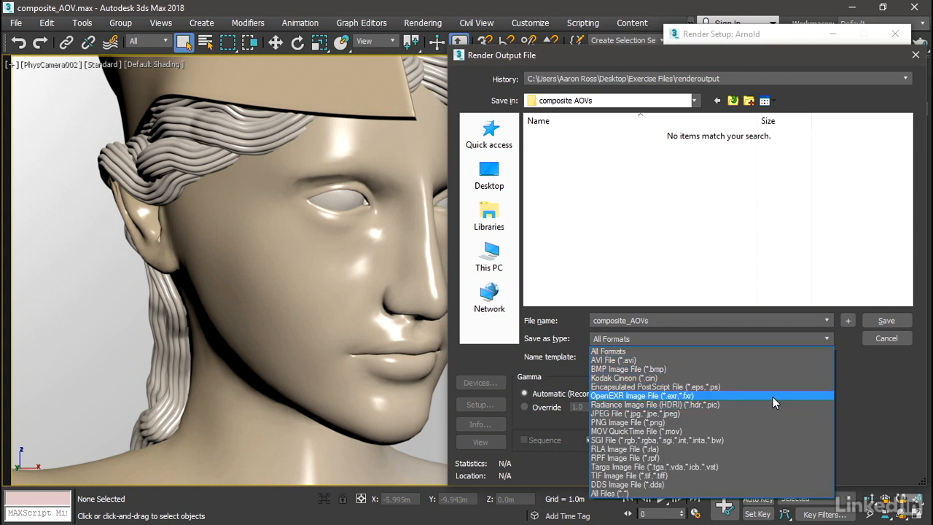
left_click(641, 395)
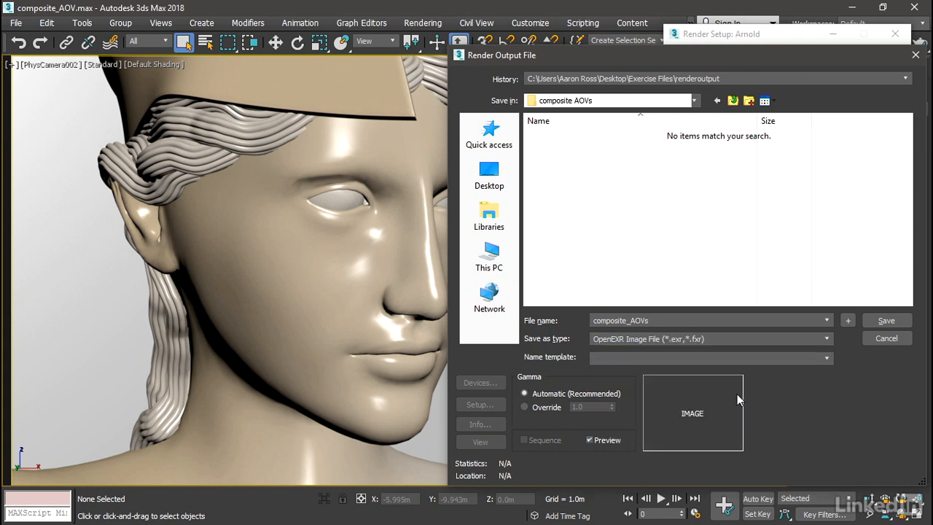
Step: Save the file name to bring up OpenEXR Configuration: half-float RGBA, ZIP compression
left_click(886, 320)
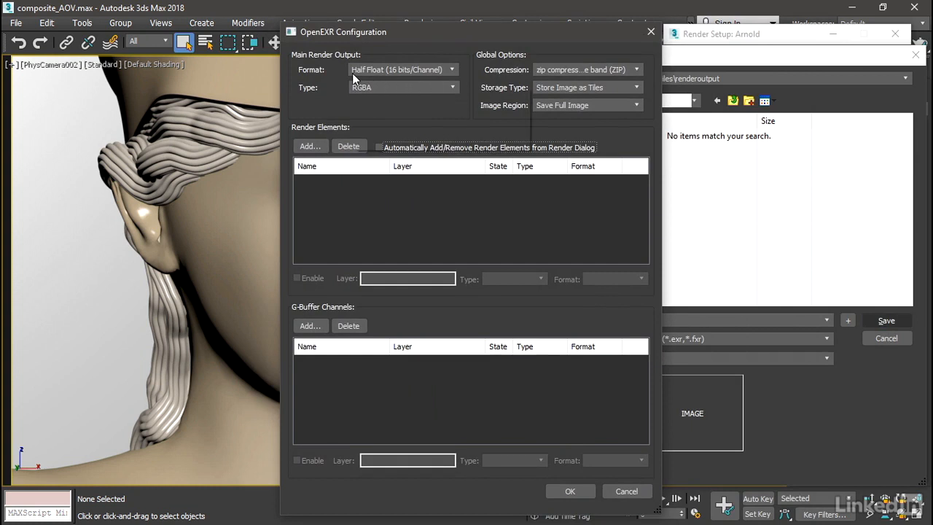
mouse_move(469, 76)
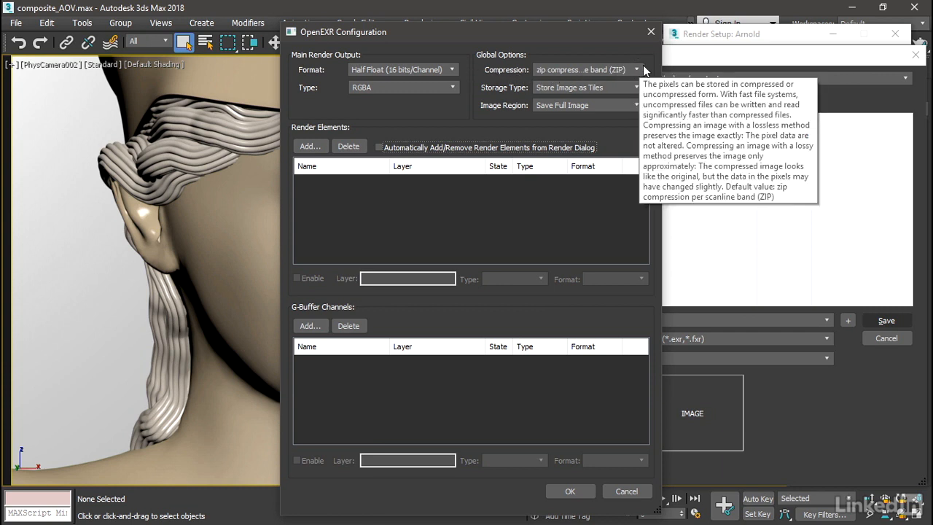
mouse_move(474, 84)
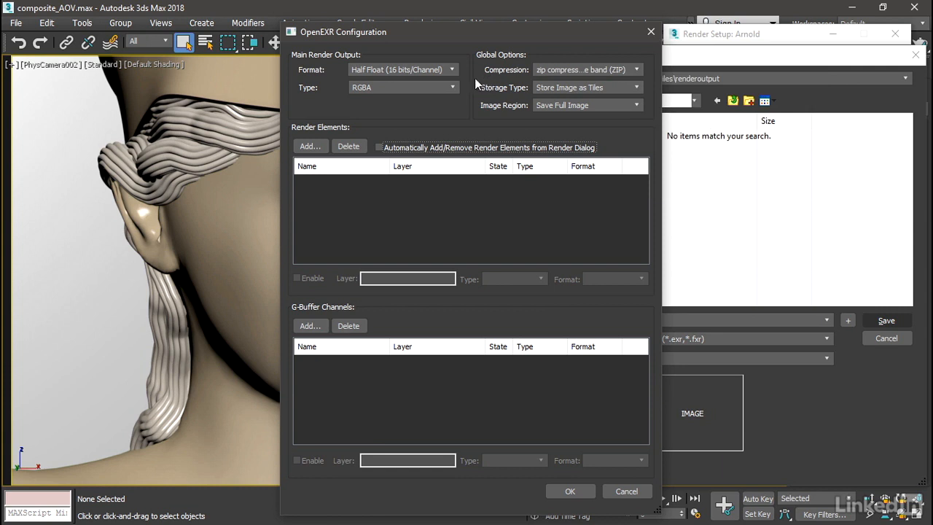
mouse_move(473, 82)
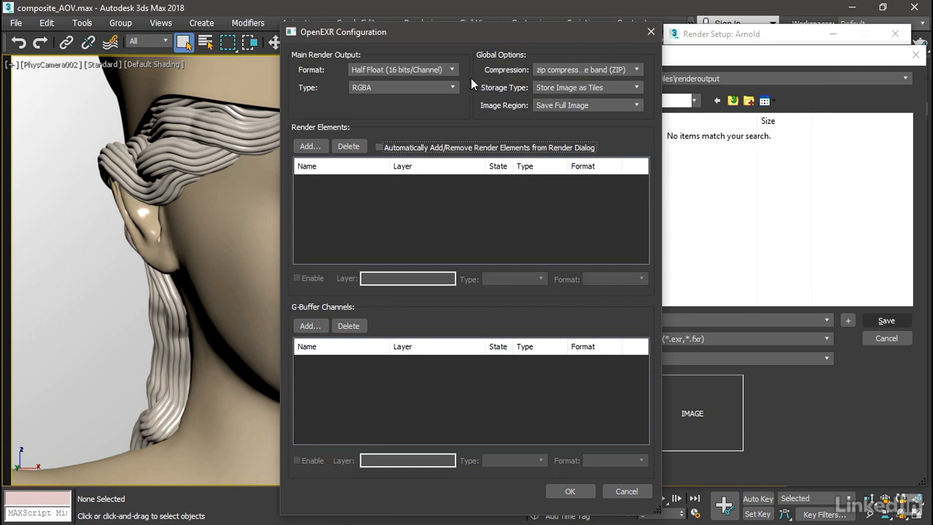
mouse_move(581, 472)
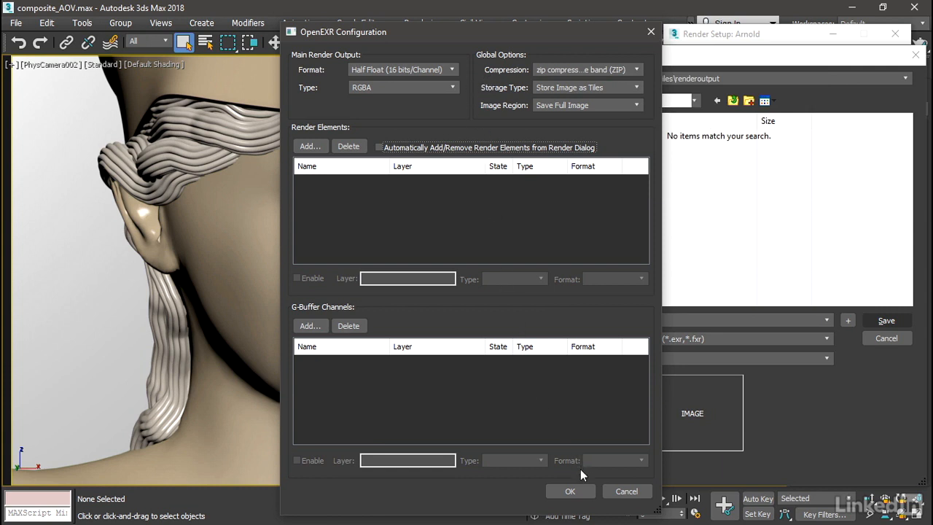
Step: Accept the OpenEXR settings so renders save to composite AOVs\composite_AOVs.exr
left_click(569, 491)
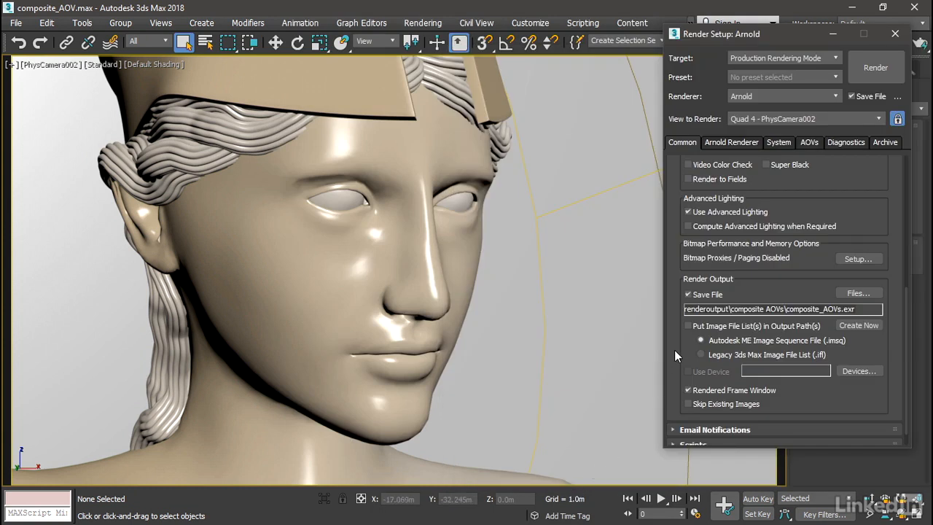
mouse_move(671, 357)
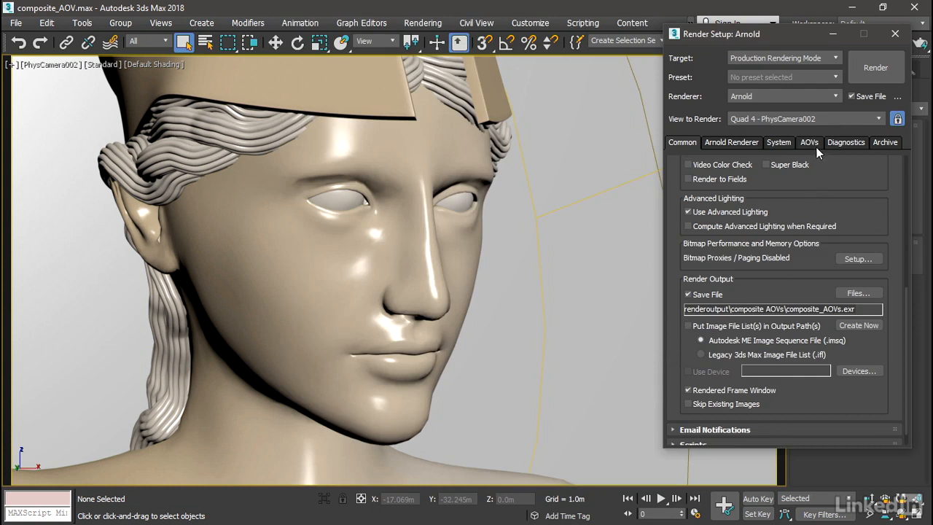
Step: Show the Arnold AOVs tab, with EXR as the AOV file type
left_click(808, 142)
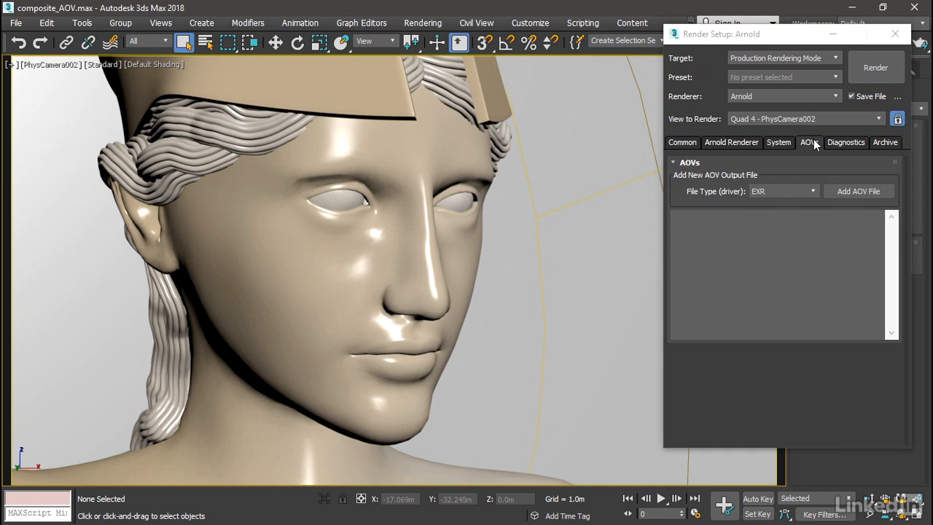
mouse_move(848, 169)
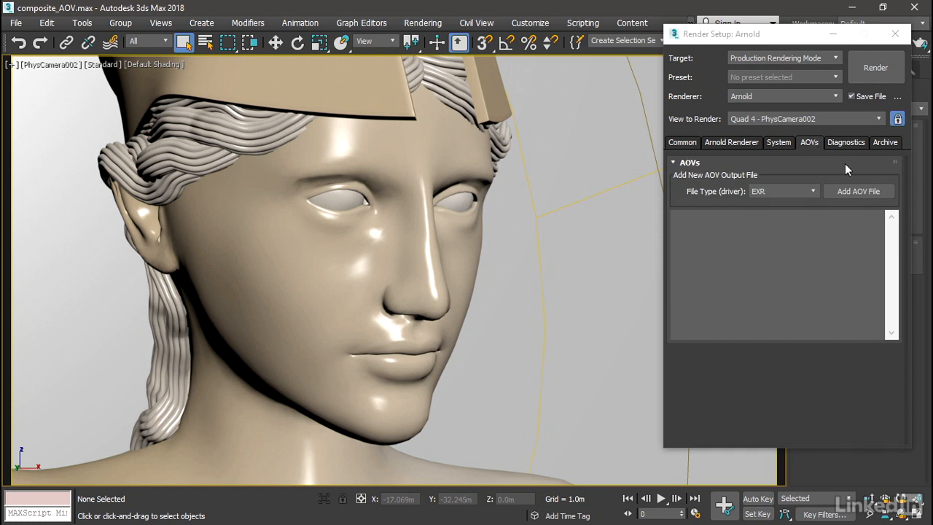
mouse_move(745, 202)
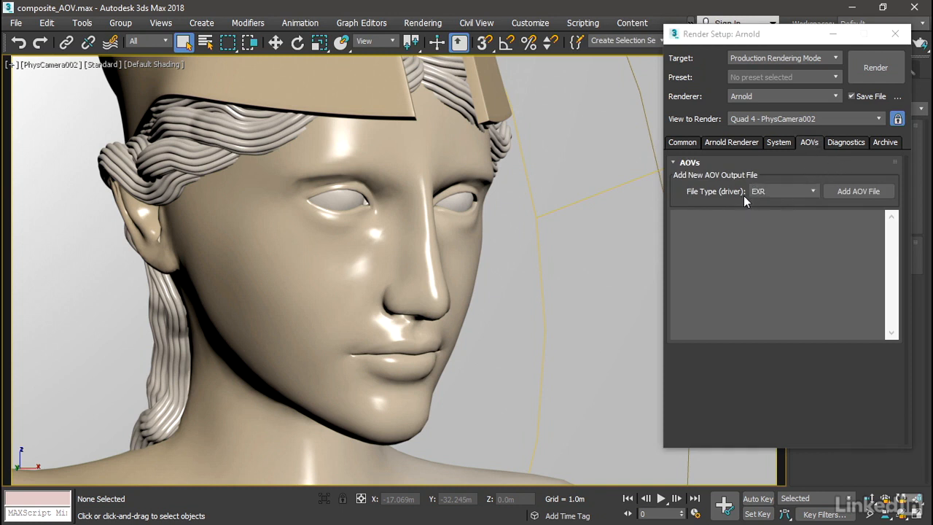
mouse_move(778, 205)
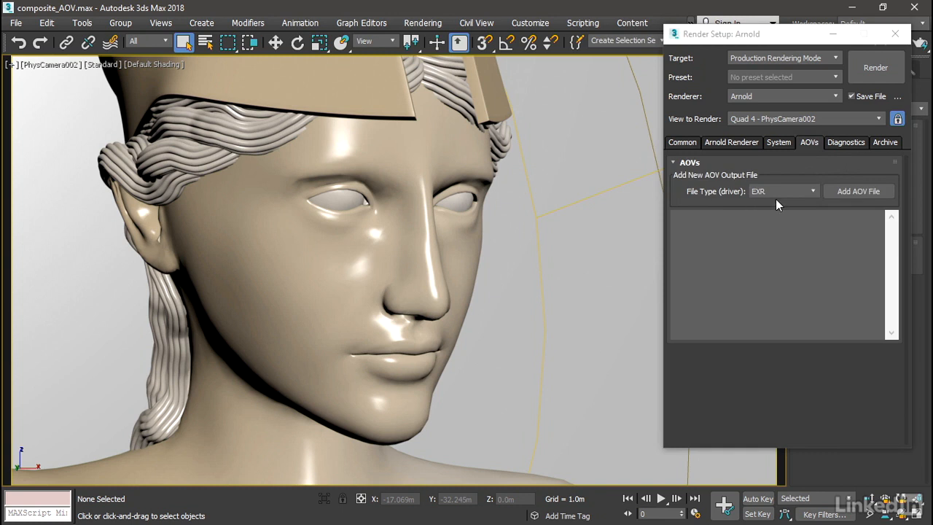
mouse_move(874, 191)
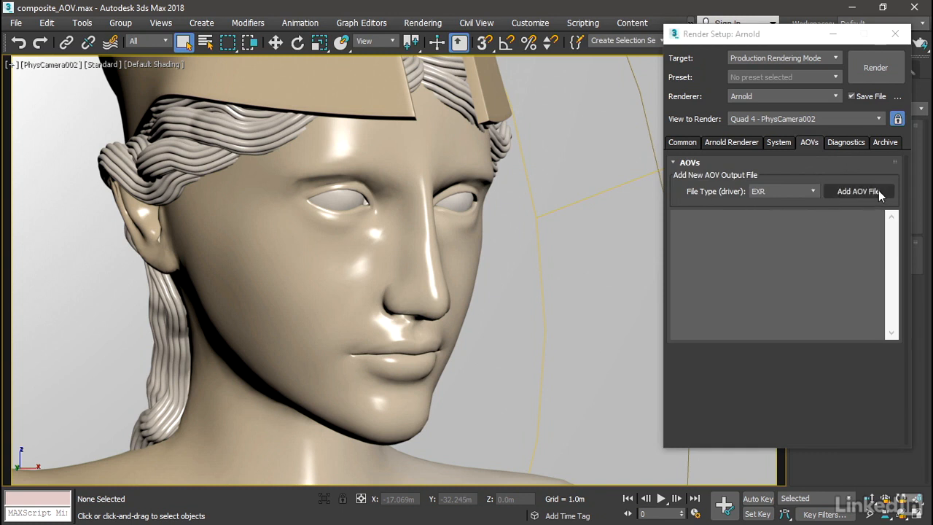
Step: Add a direct AOV file from the builtin AOV list
left_click(858, 191)
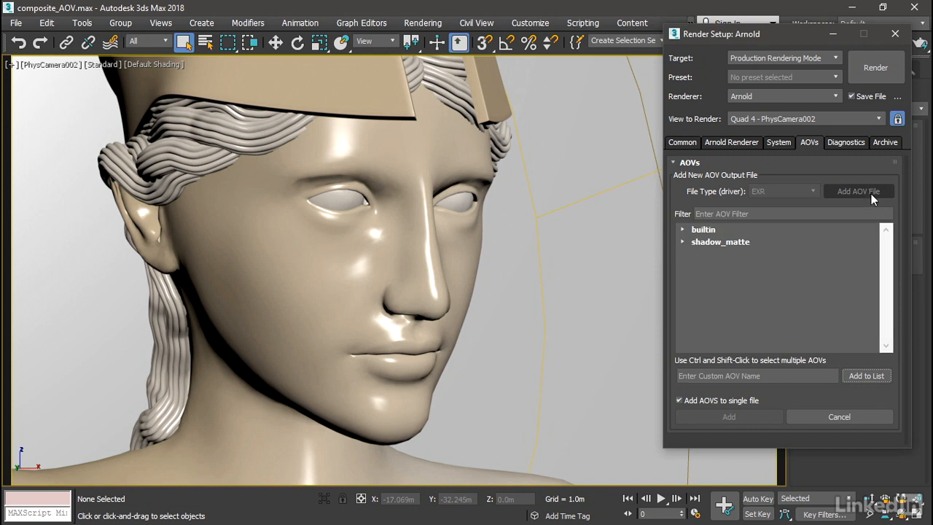
mouse_move(880, 405)
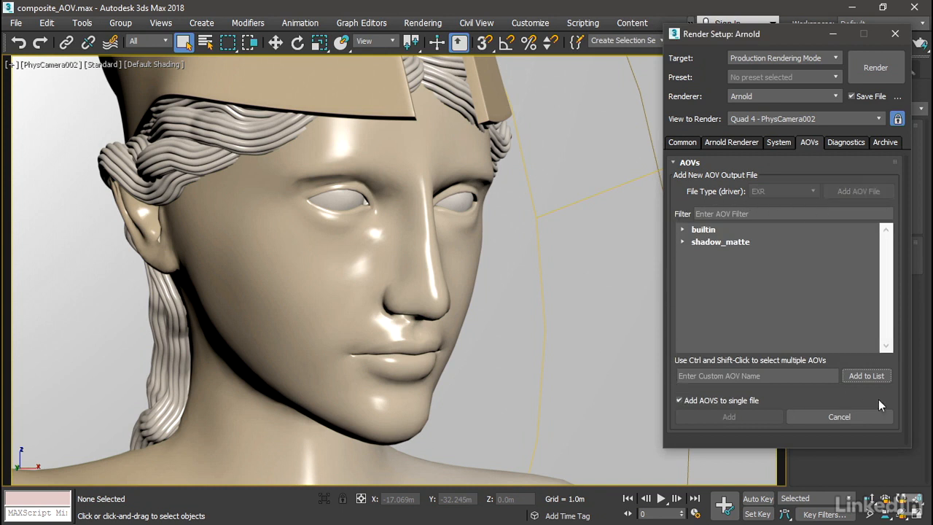
mouse_move(892, 404)
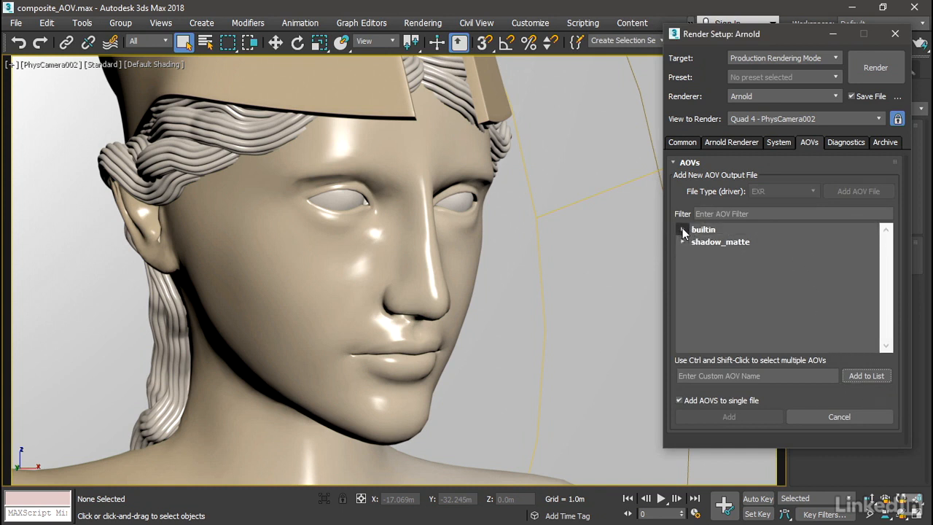
left_click(683, 229)
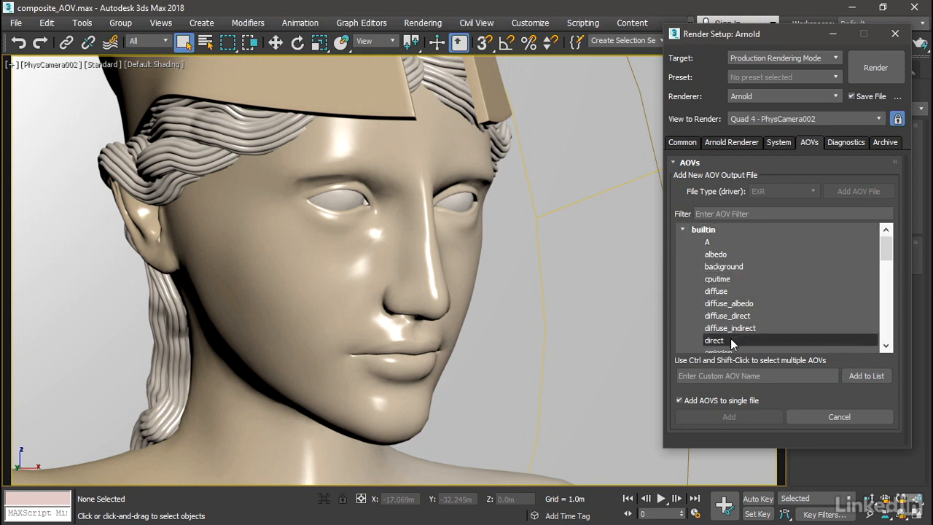
mouse_move(780, 346)
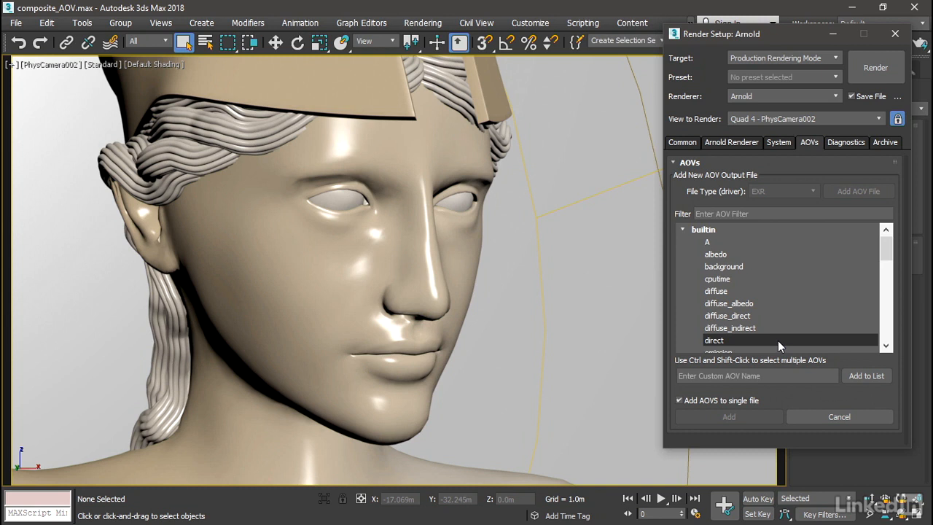
left_click(714, 339)
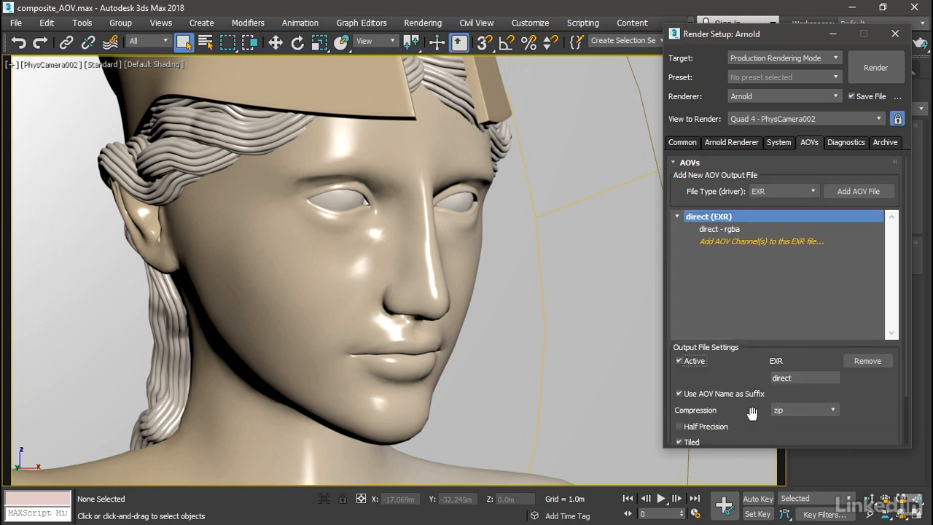
mouse_move(775, 318)
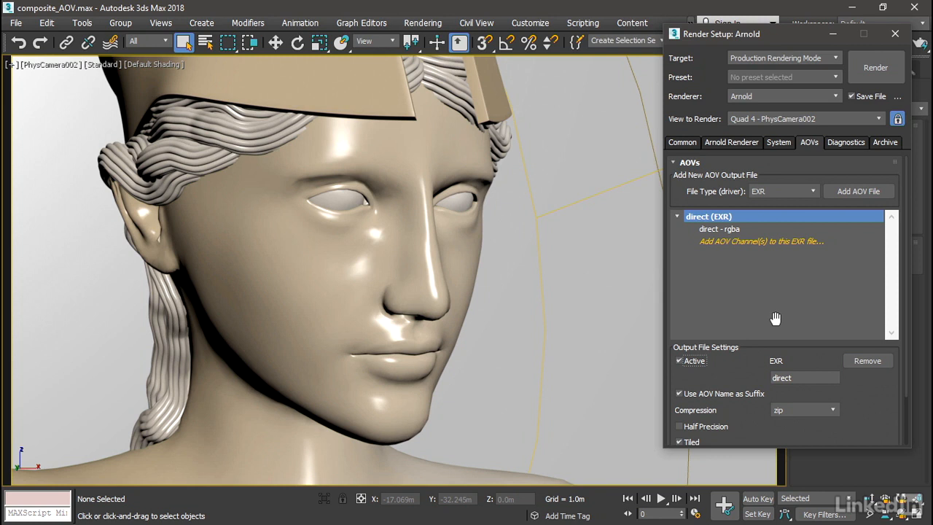
mouse_move(813, 254)
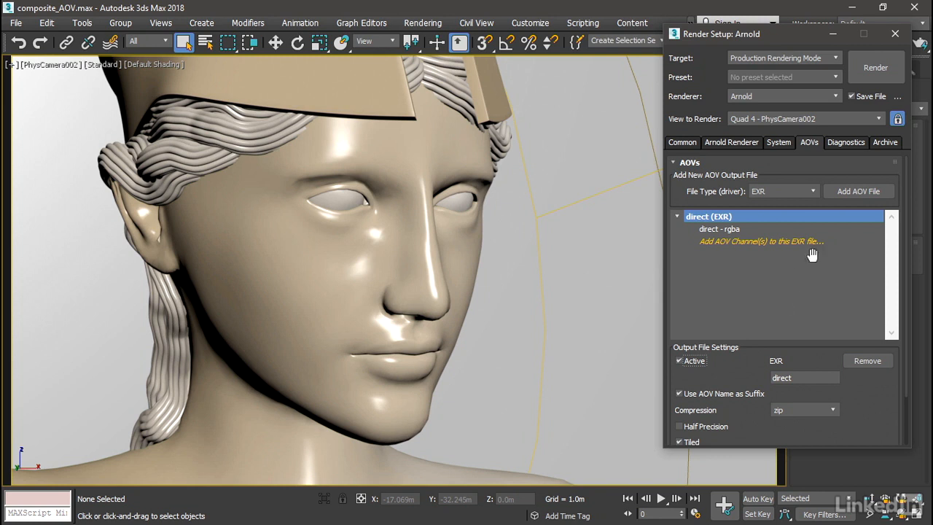
mouse_move(859, 191)
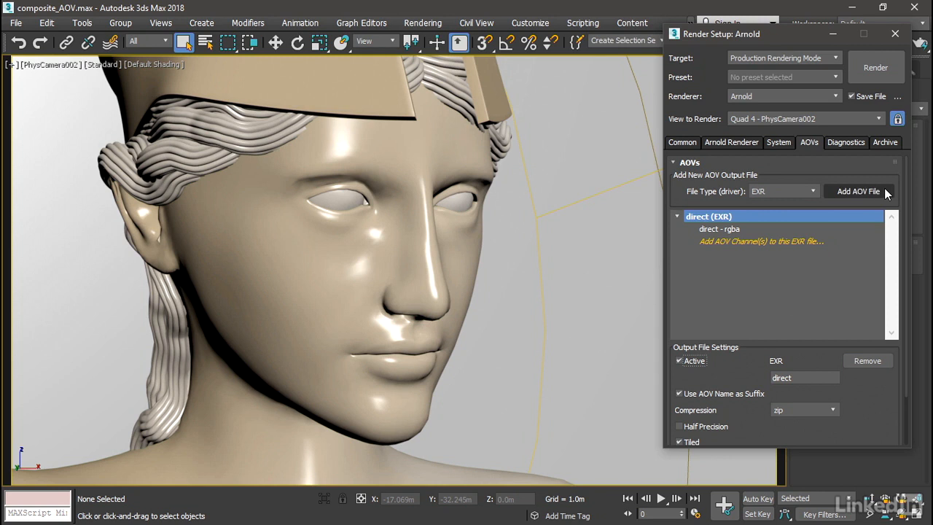
Step: Add indirect and shadow_matte builtin AOVs as separate EXR files
left_click(858, 191)
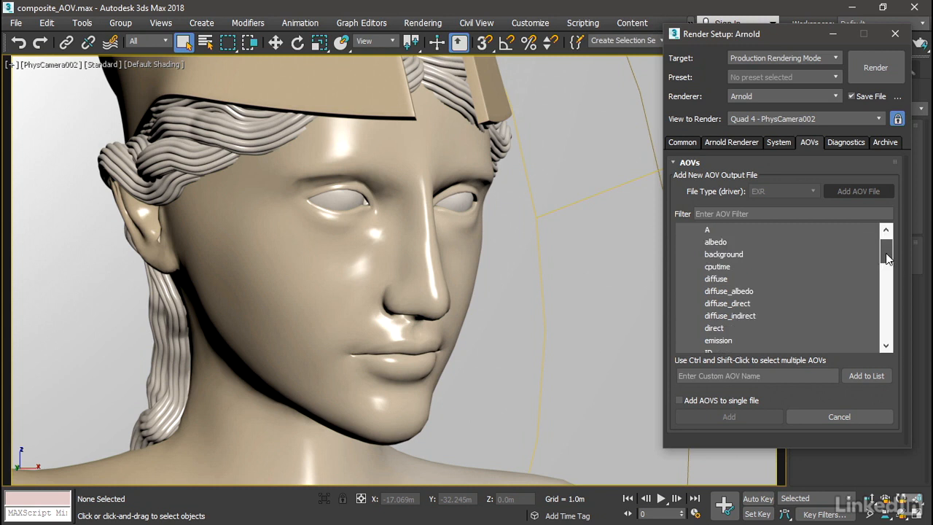
left_click(715, 303)
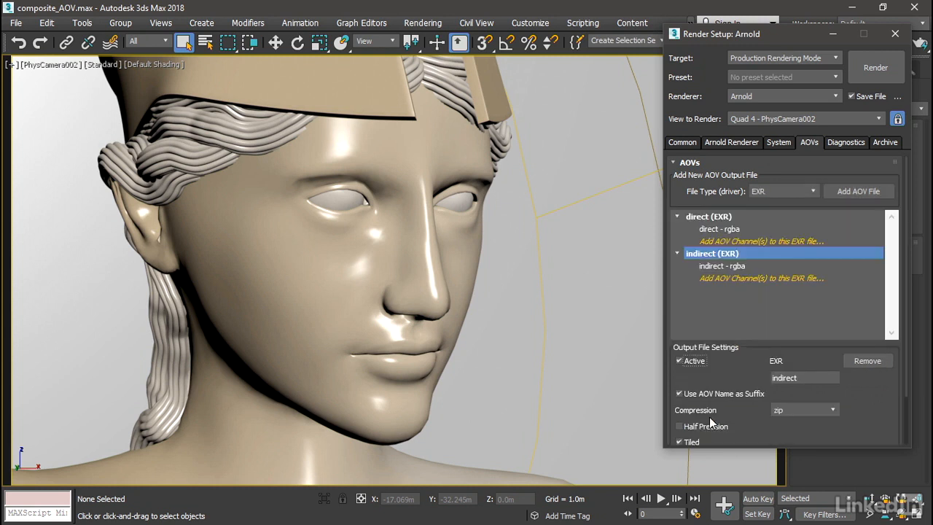
mouse_move(870, 396)
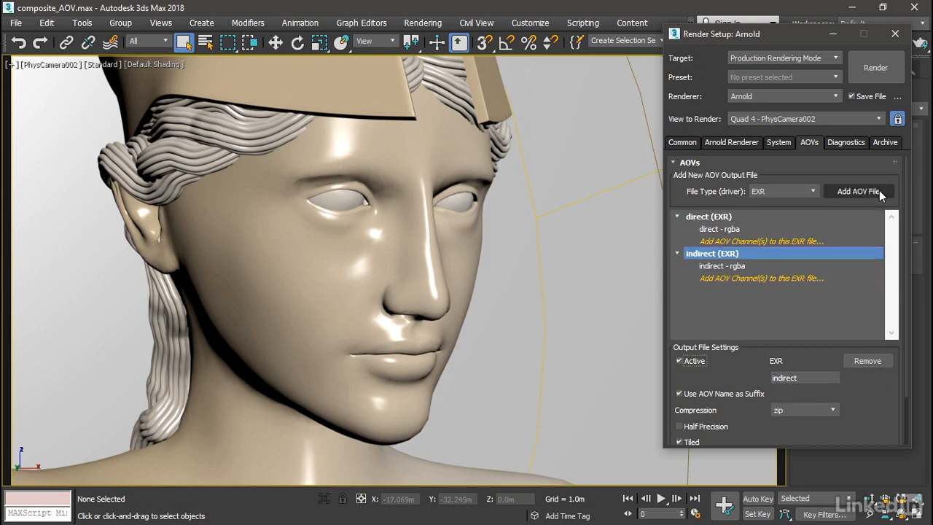
left_click(858, 191)
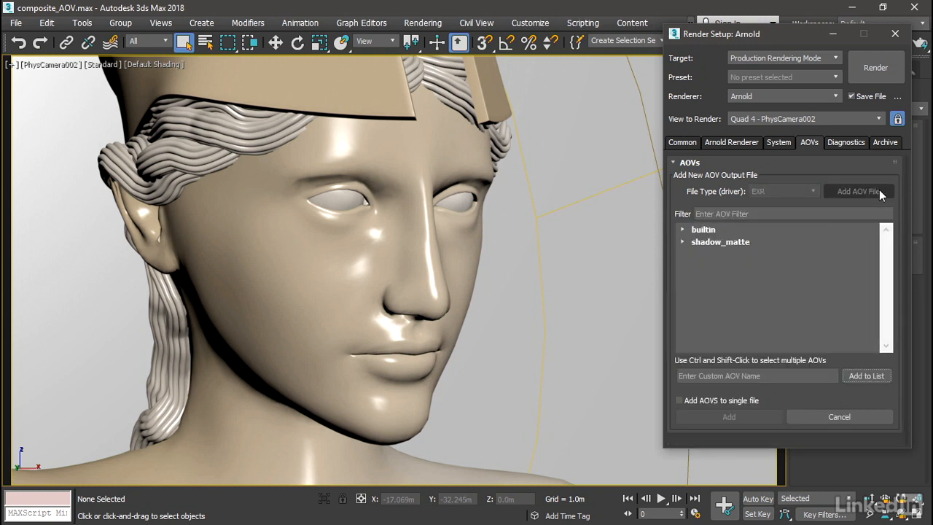
left_click(719, 241)
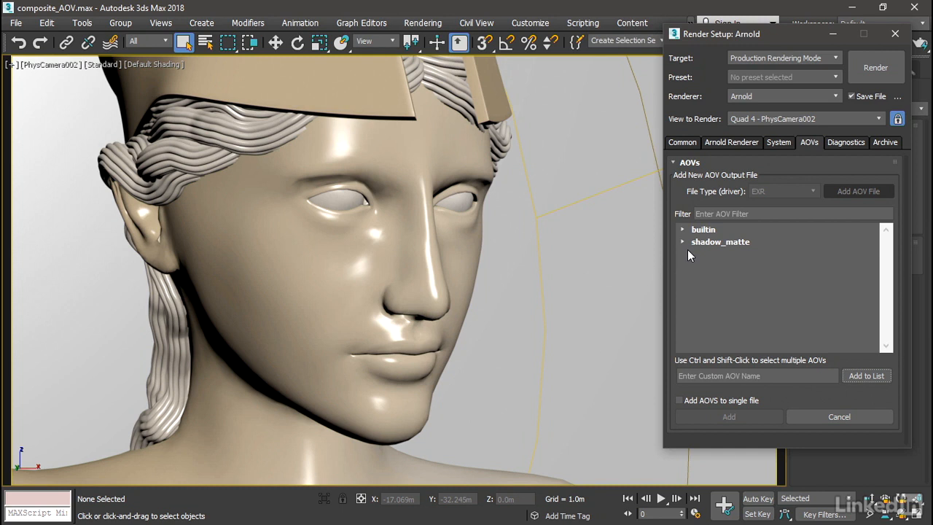
left_click(682, 229)
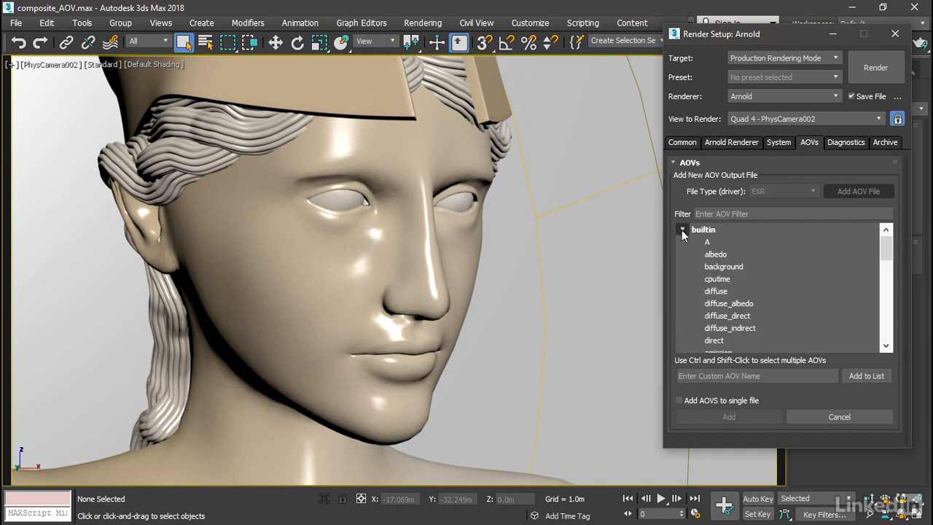
scroll("down", 3)
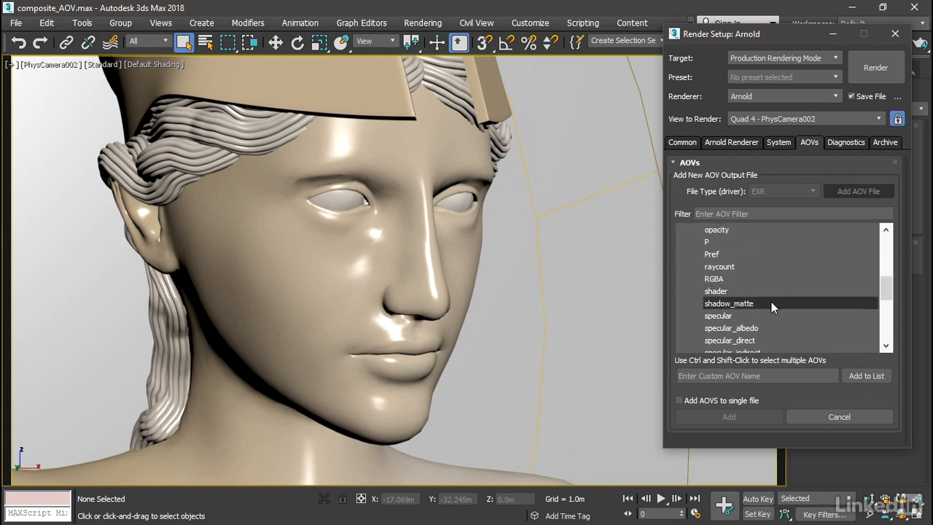
left_click(729, 303)
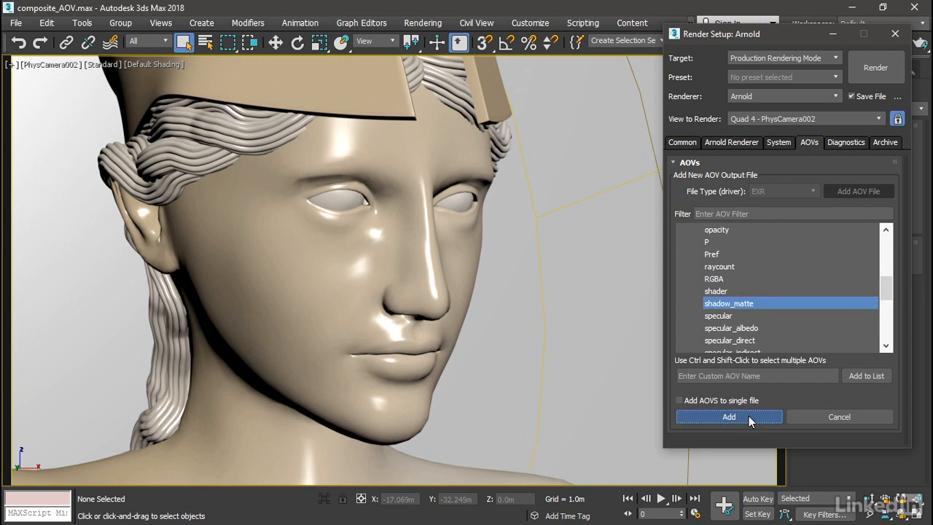
left_click(728, 416)
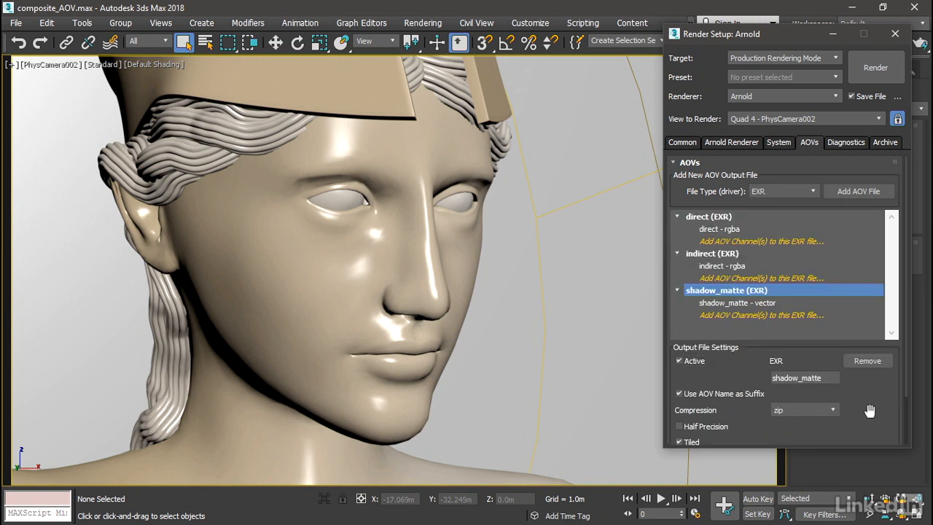
mouse_move(751, 253)
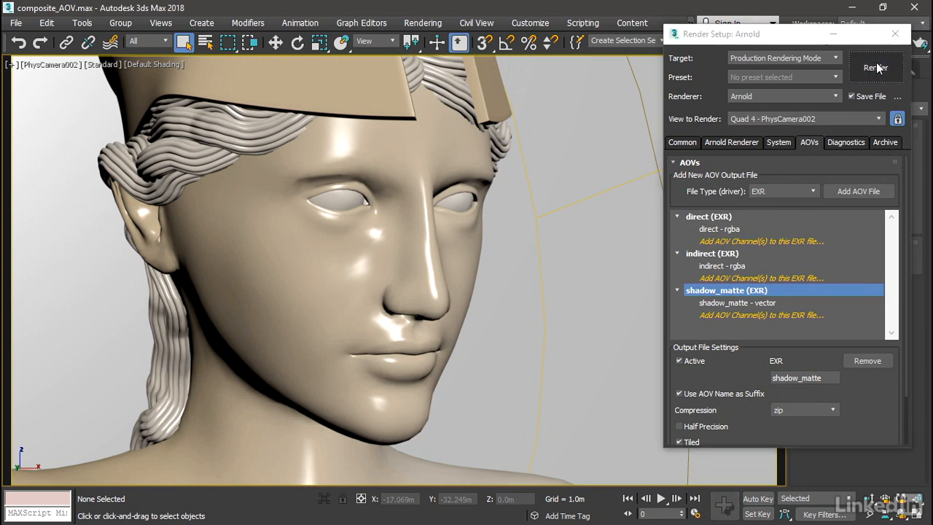
Step: Render the PhysCamera002 statue view with its AOVs to composite_AOVs.exr
left_click(875, 67)
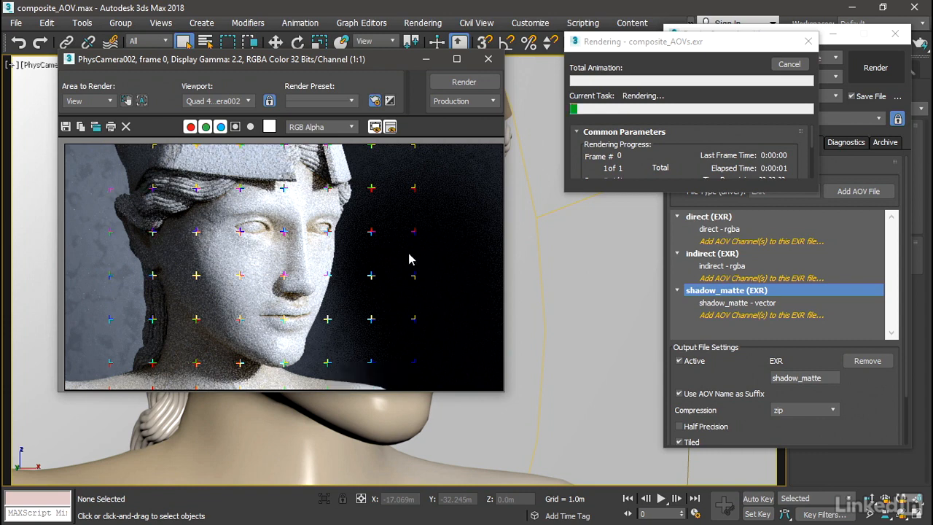
mouse_move(497, 321)
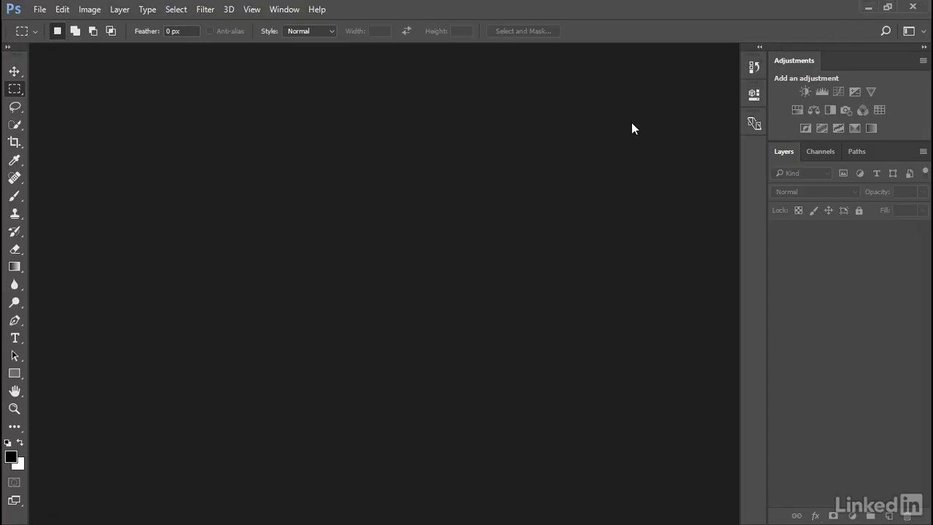
mouse_move(637, 124)
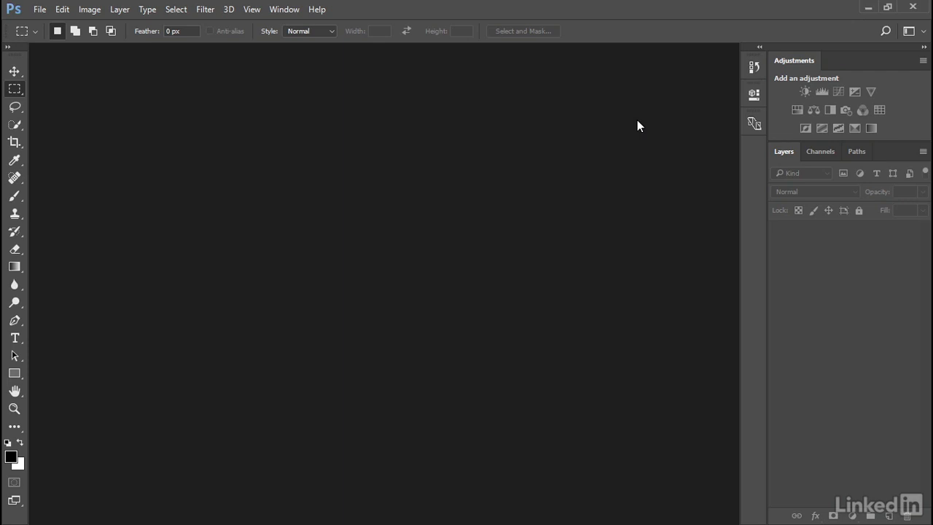
mouse_move(623, 126)
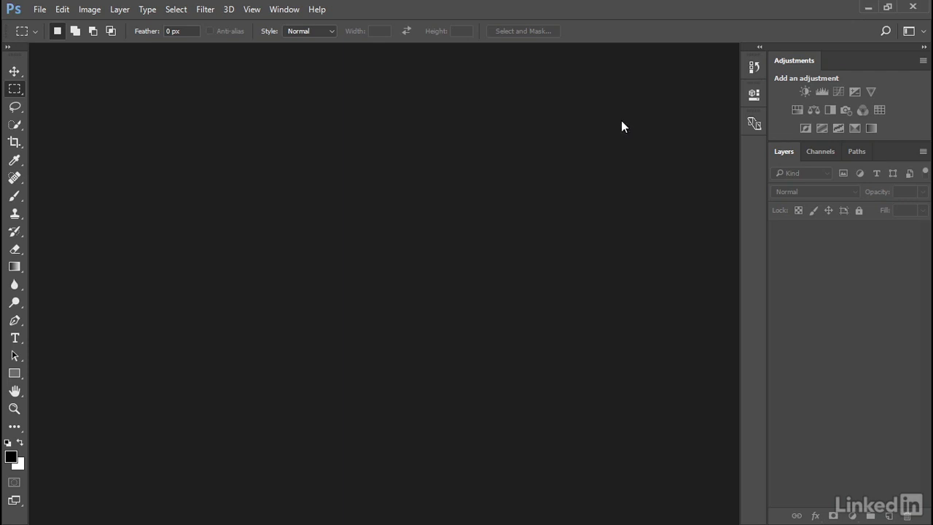
Step: Run File > Scripts > Load Files into Stack to open Load Layers
left_click(40, 9)
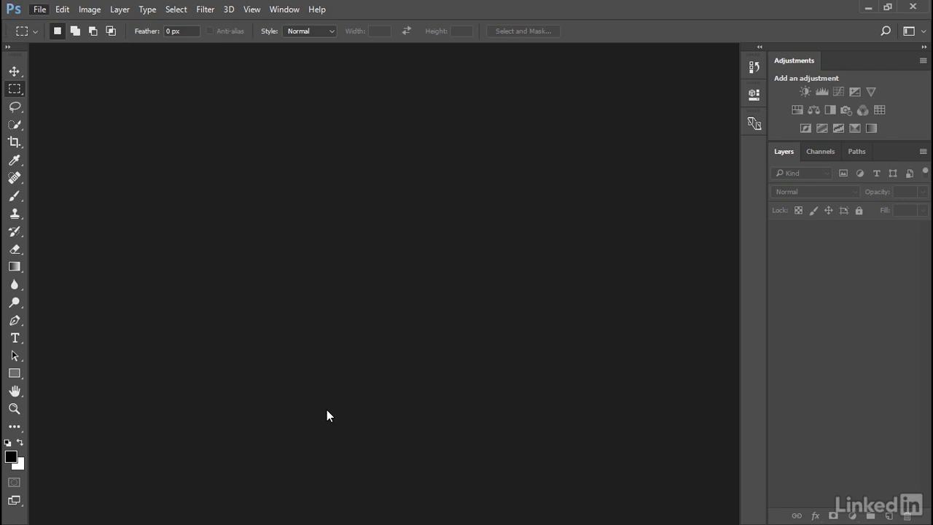
left_click(39, 8)
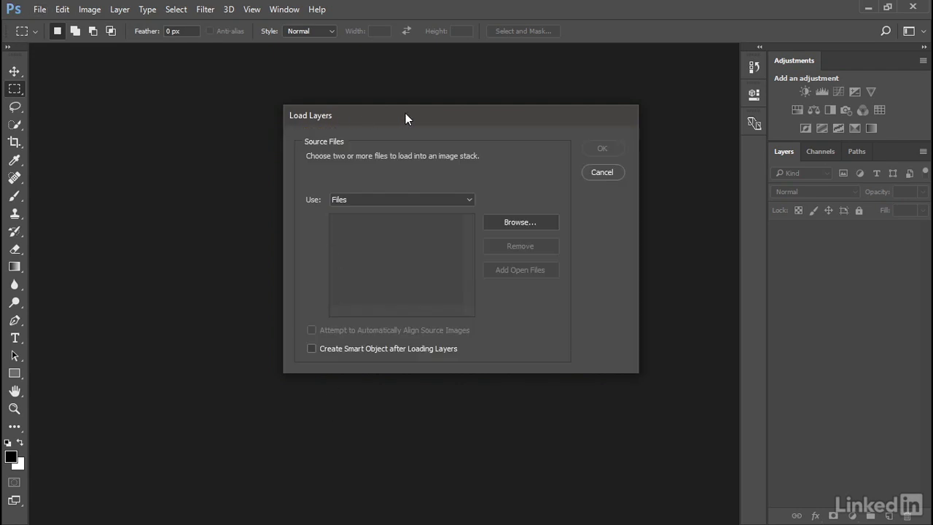
Step: Stack the four EXR files from the composite AOVs folder as layers
left_click(519, 222)
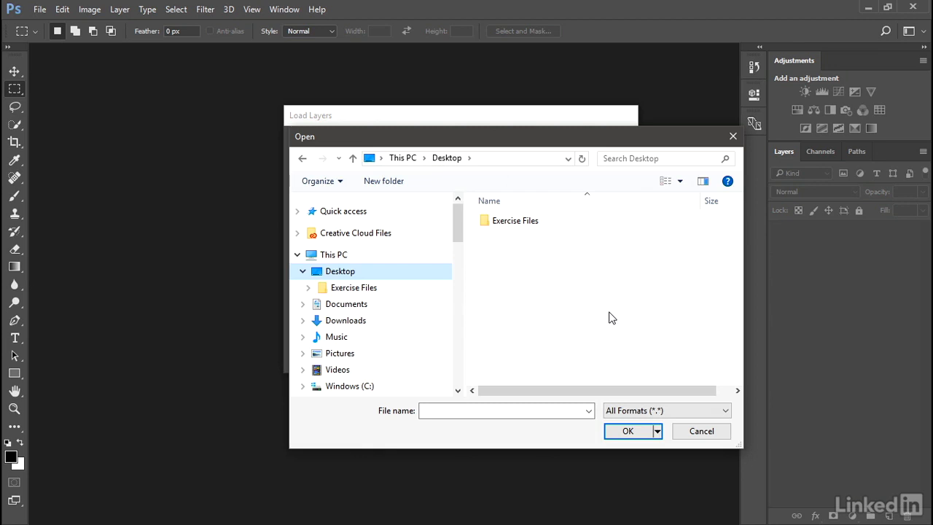
mouse_move(513, 303)
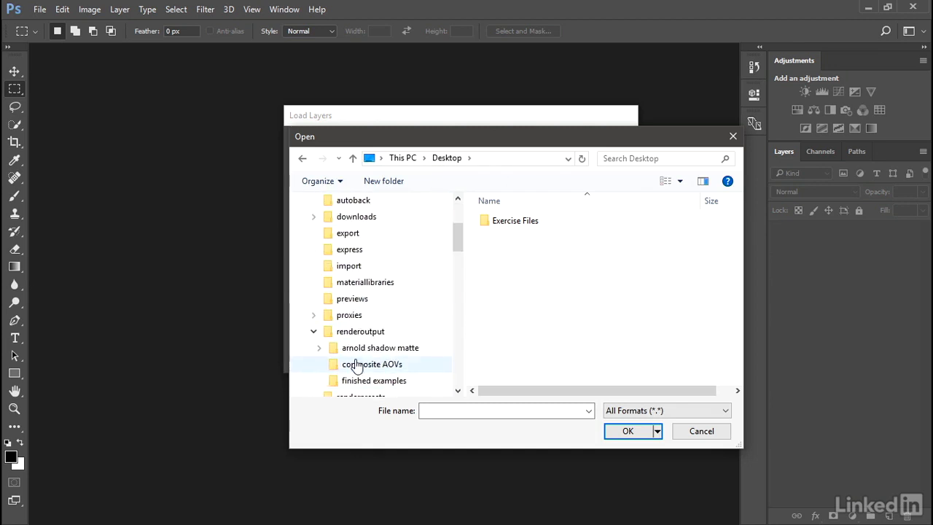
double_click(371, 363)
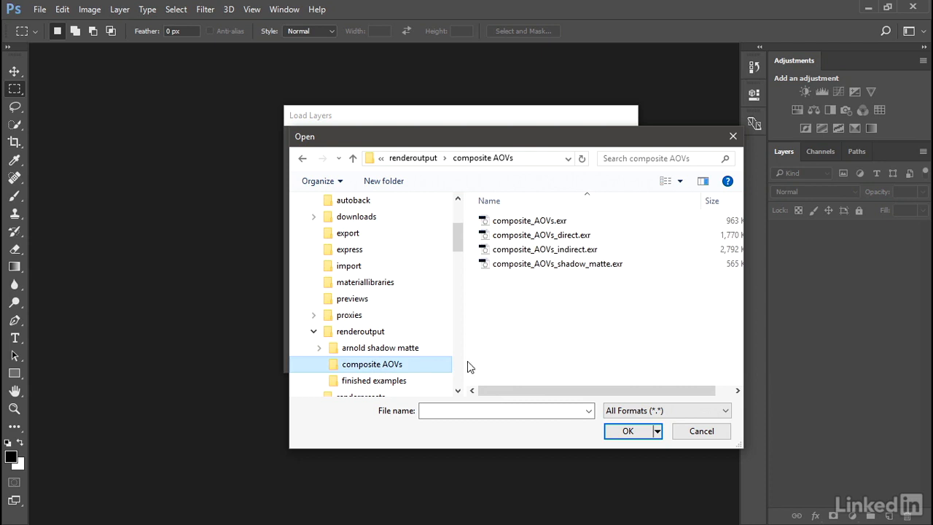
left_click(529, 220)
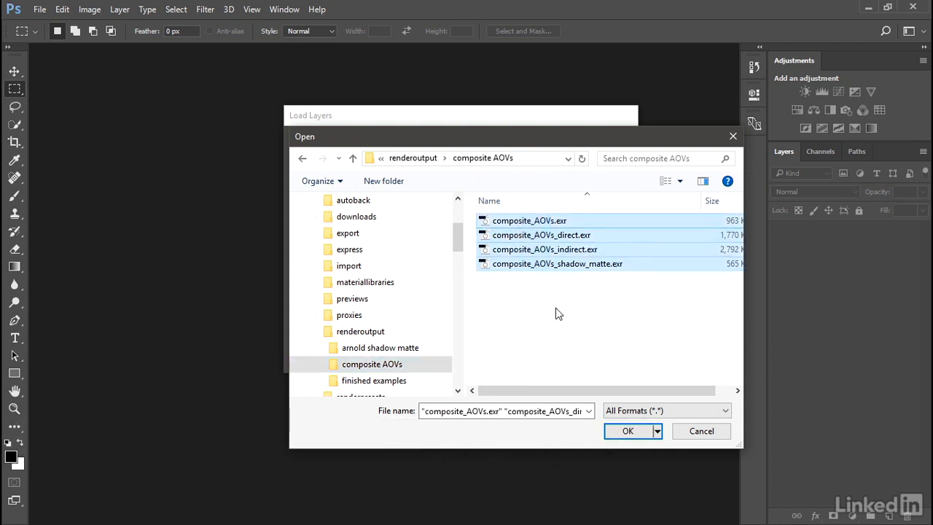
left_click(627, 430)
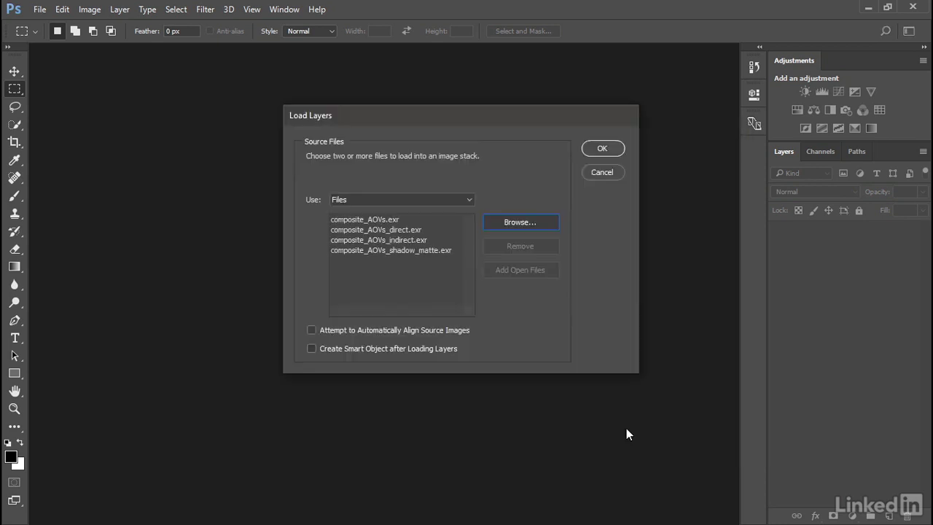
mouse_move(588, 300)
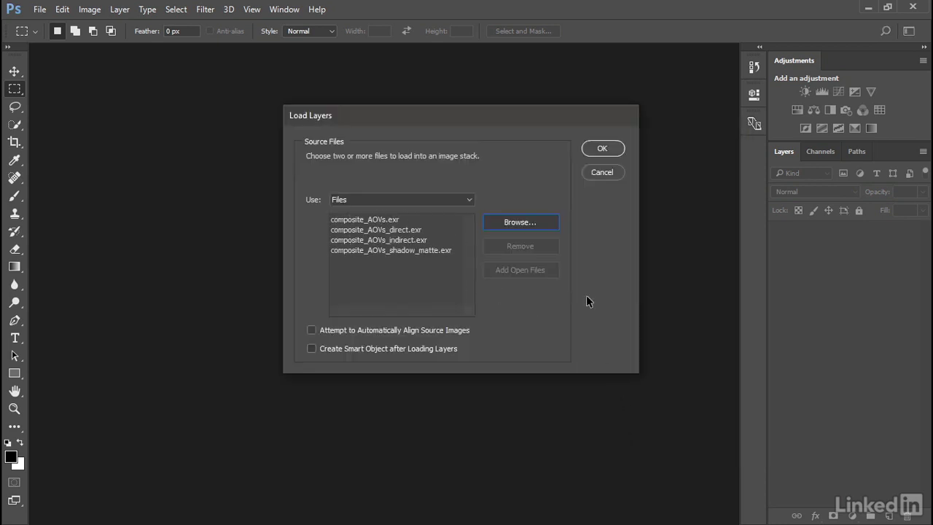
left_click(602, 148)
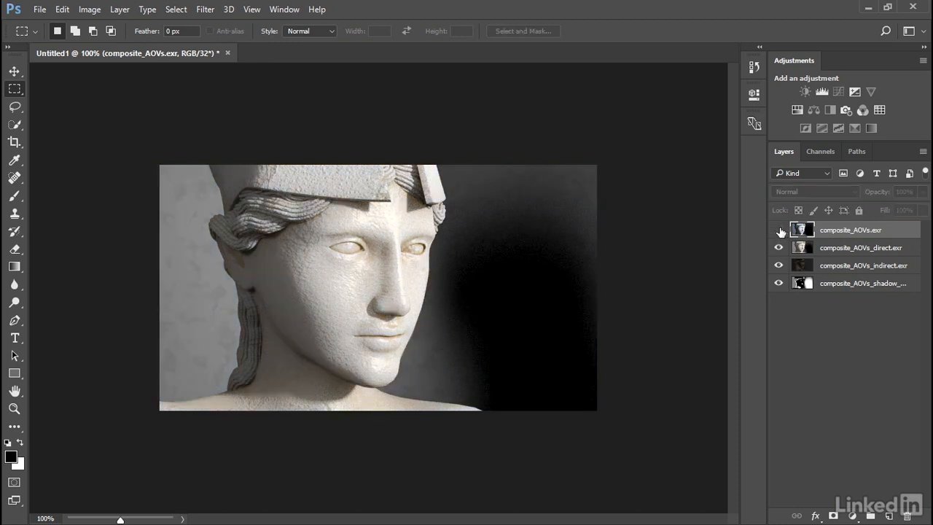
Step: Hide composite_AOVs.exr, move shadow_matte above indirect, then hide shadow_matte
left_click(778, 229)
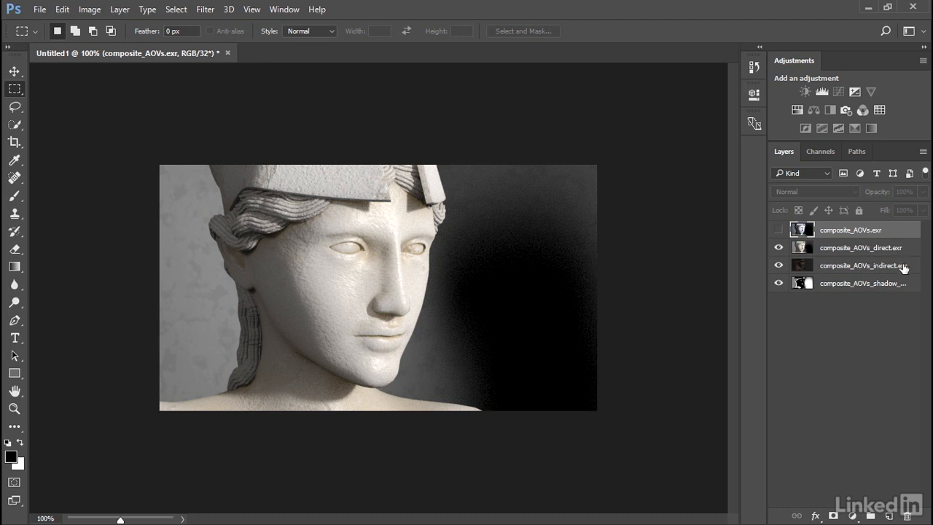
mouse_move(883, 308)
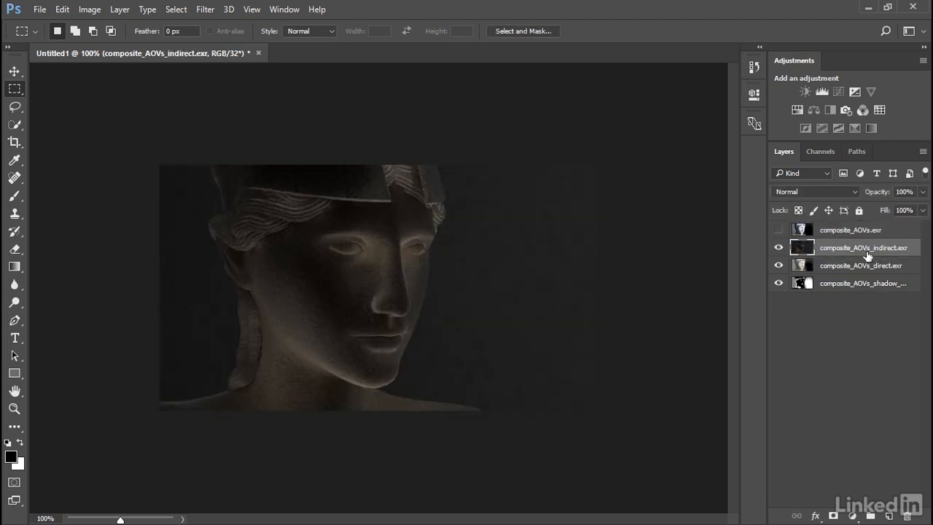
left_click(778, 264)
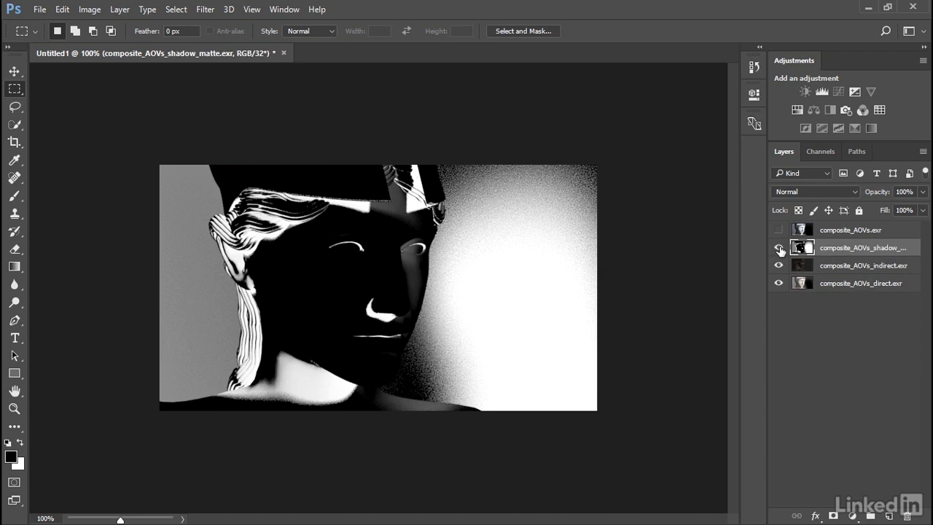
left_click(778, 247)
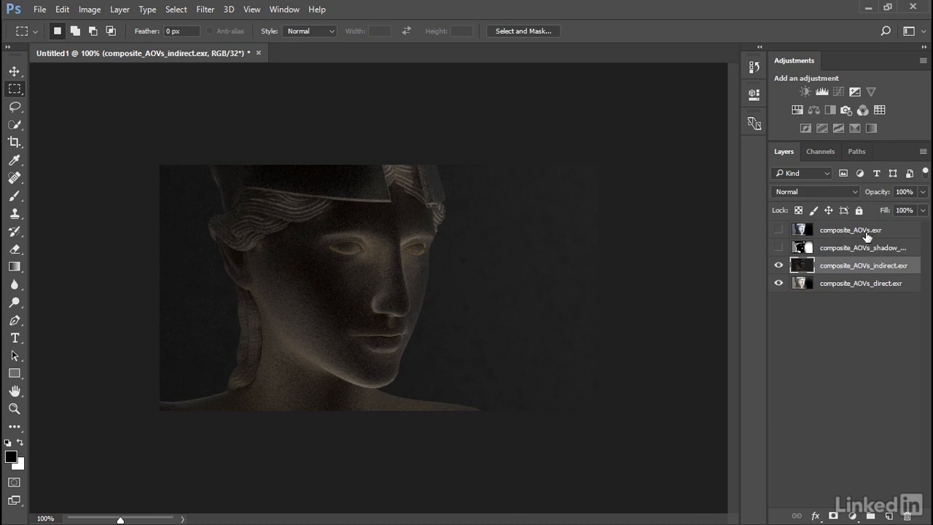
mouse_move(854, 194)
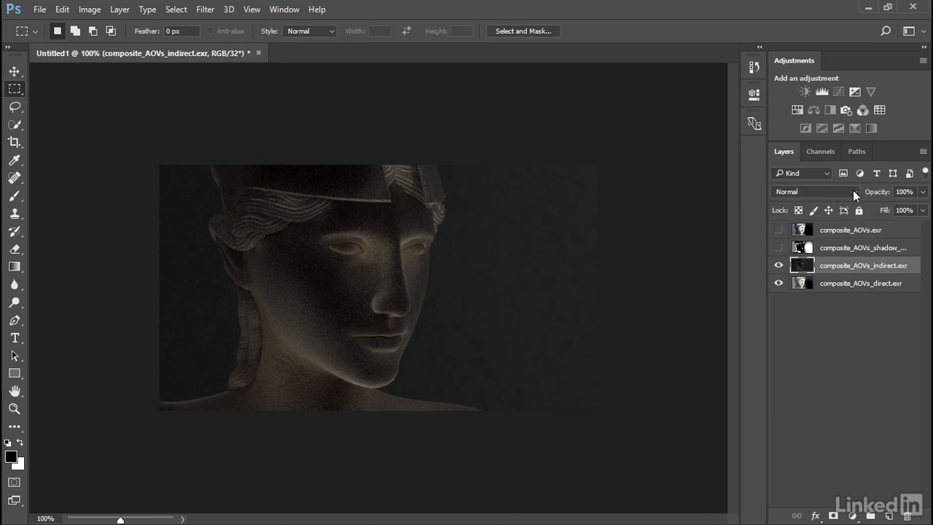
Step: Blend the indirect layer with Linear Dodge (Add), toggling its visibility to compare
left_click(813, 192)
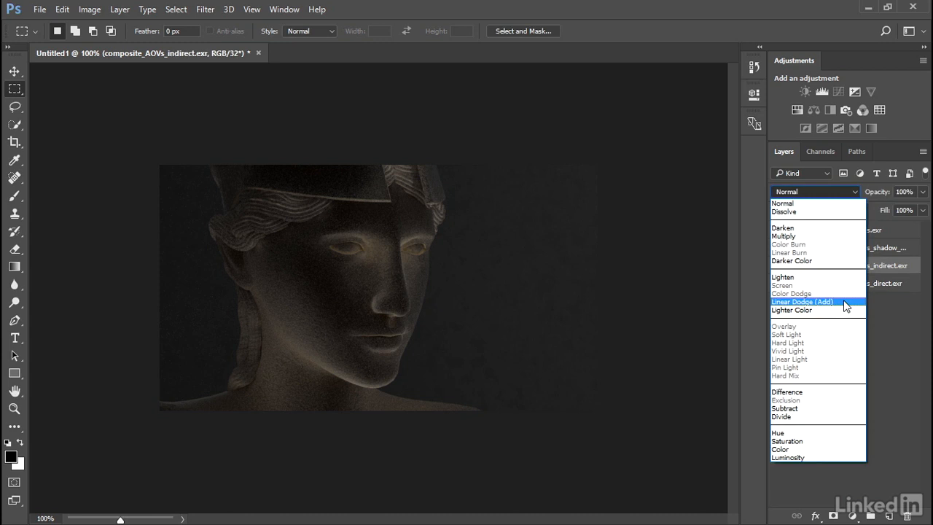
left_click(802, 301)
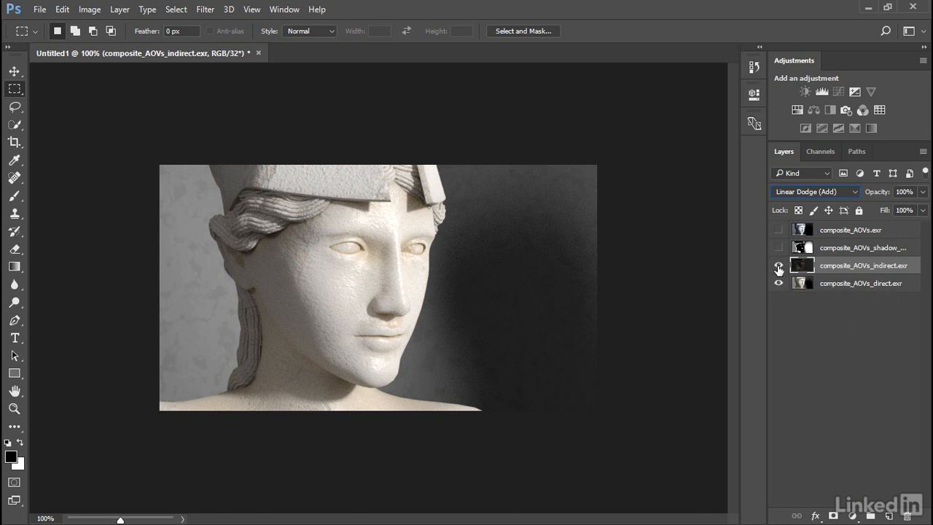
left_click(778, 264)
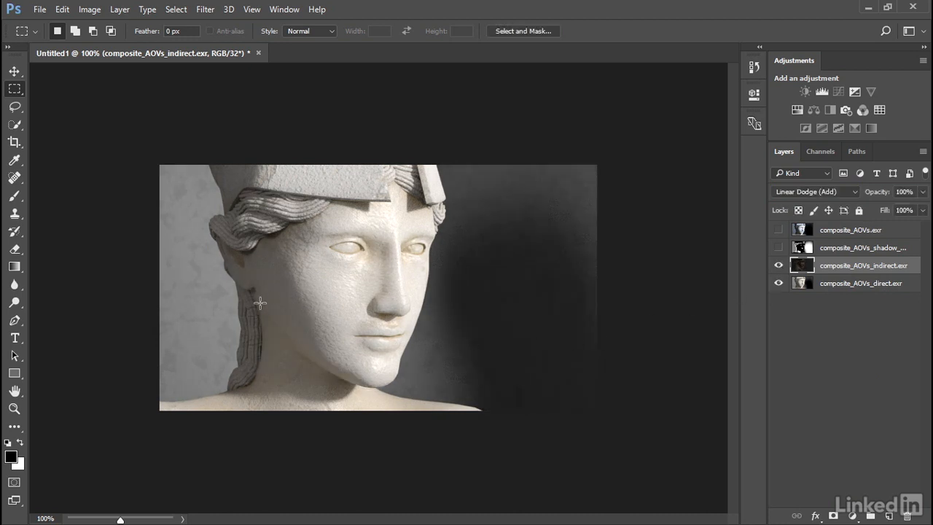
mouse_move(528, 324)
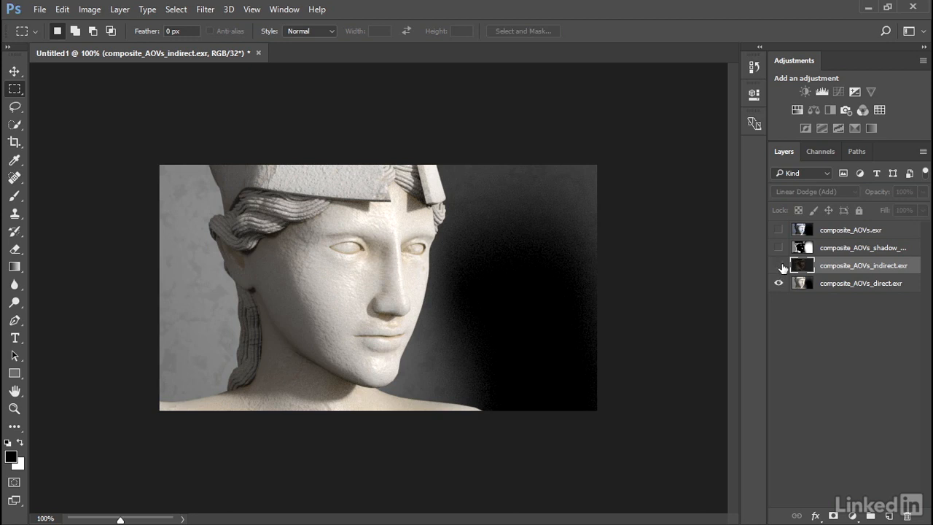
left_click(779, 265)
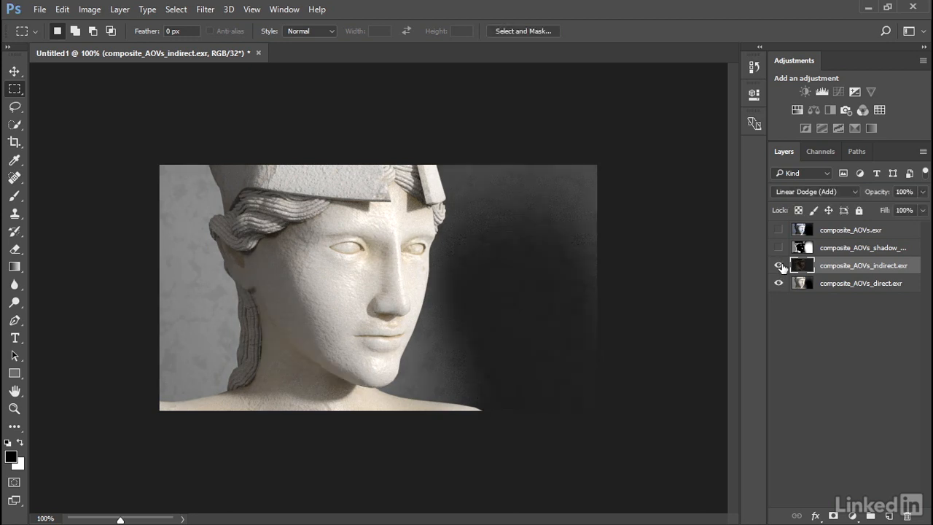
left_click(778, 264)
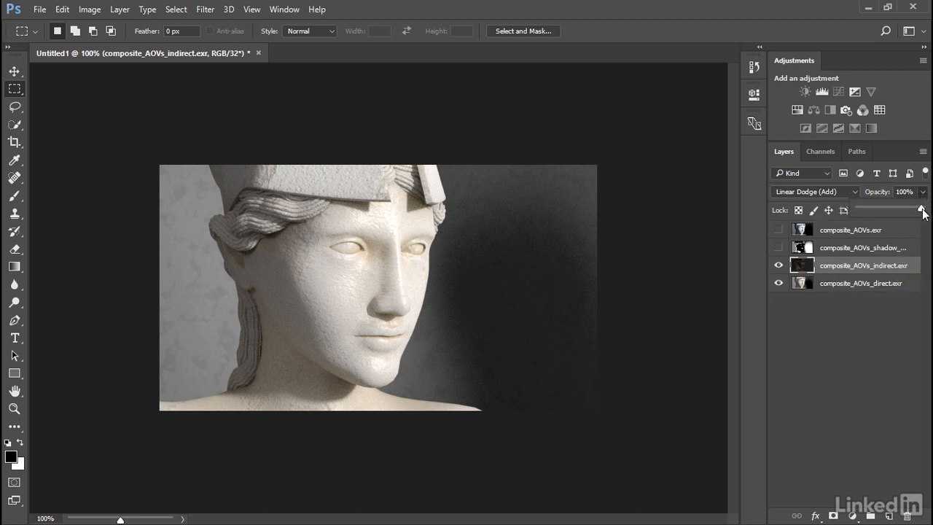
left_click_drag(923, 210, 867, 210)
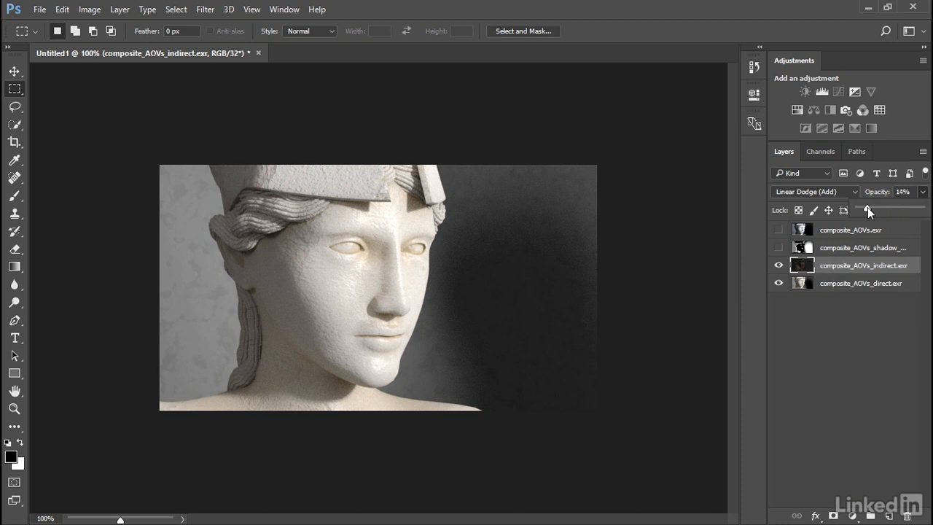
left_click_drag(867, 210, 895, 210)
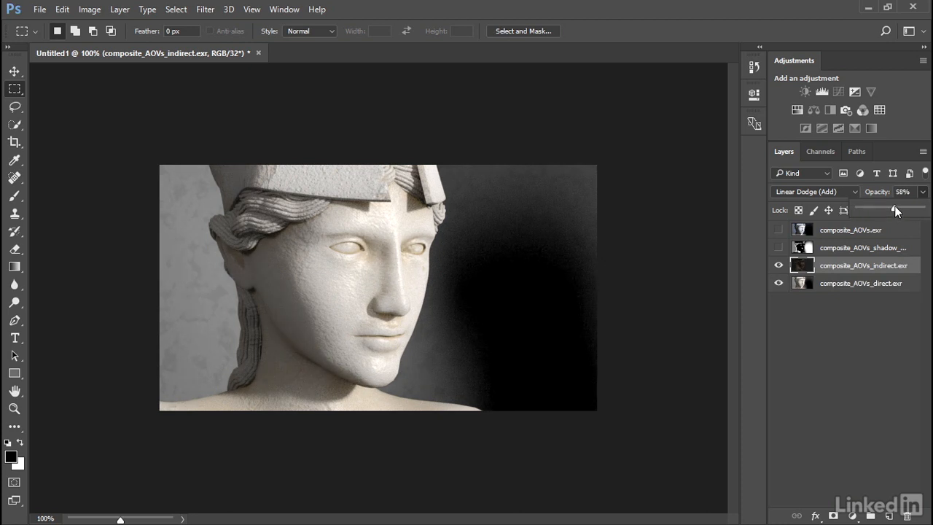
left_click_drag(894, 209, 932, 209)
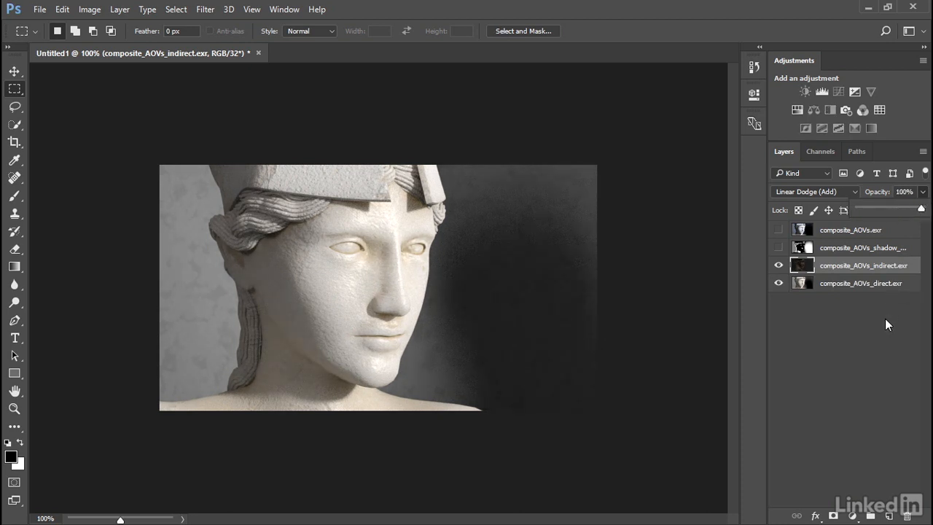
left_click(814, 191)
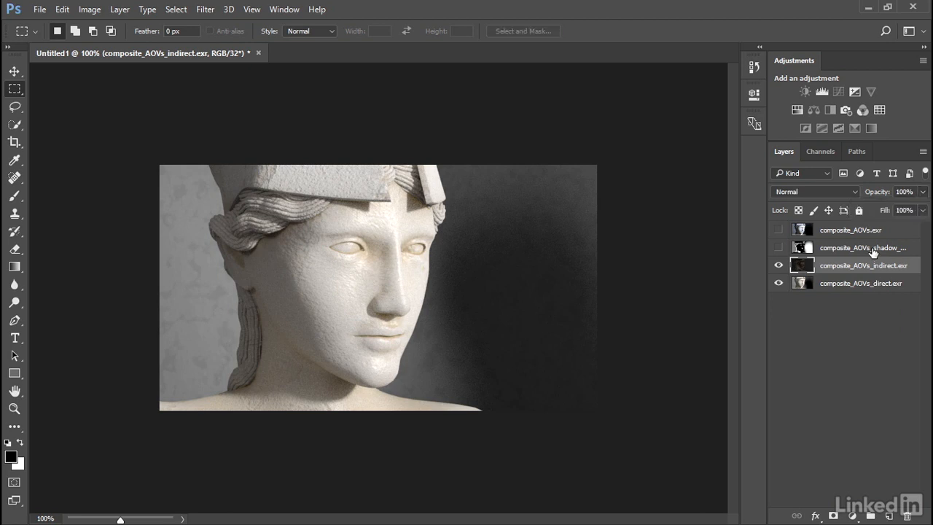
Step: Show shadow_matte and add a Levels 1 adjustment above it with swapped output levels
left_click(862, 247)
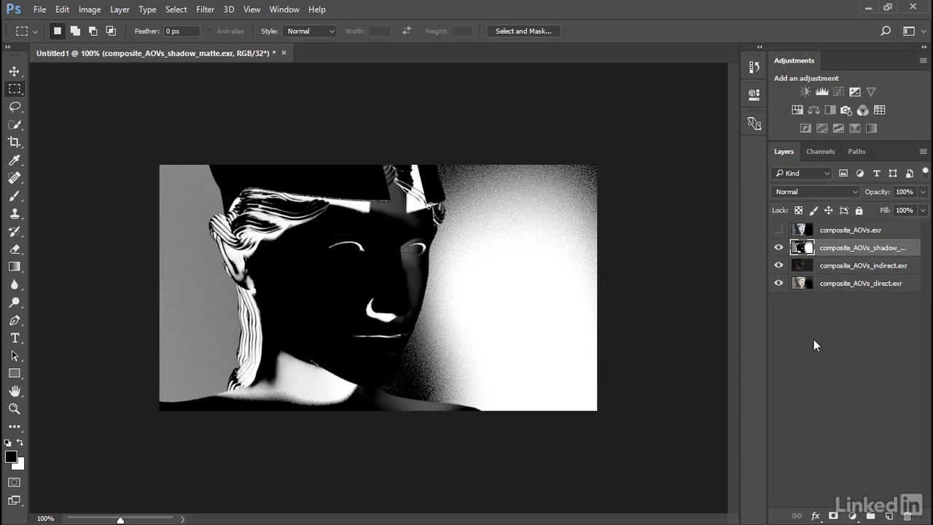
mouse_move(807, 341)
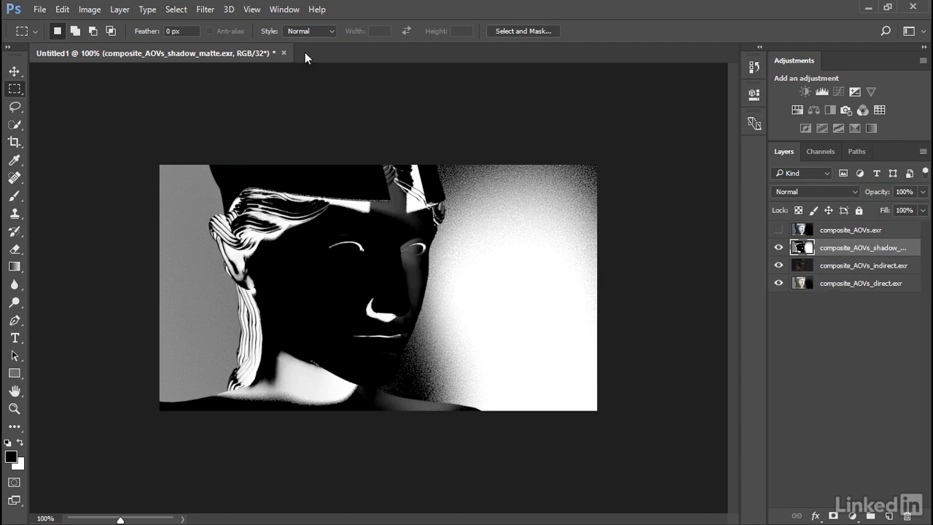
left_click(119, 8)
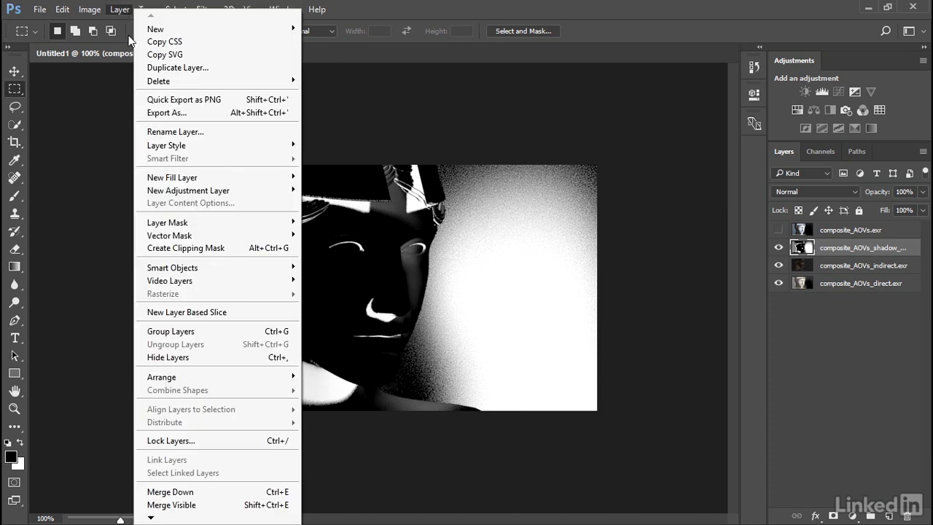
mouse_move(204, 190)
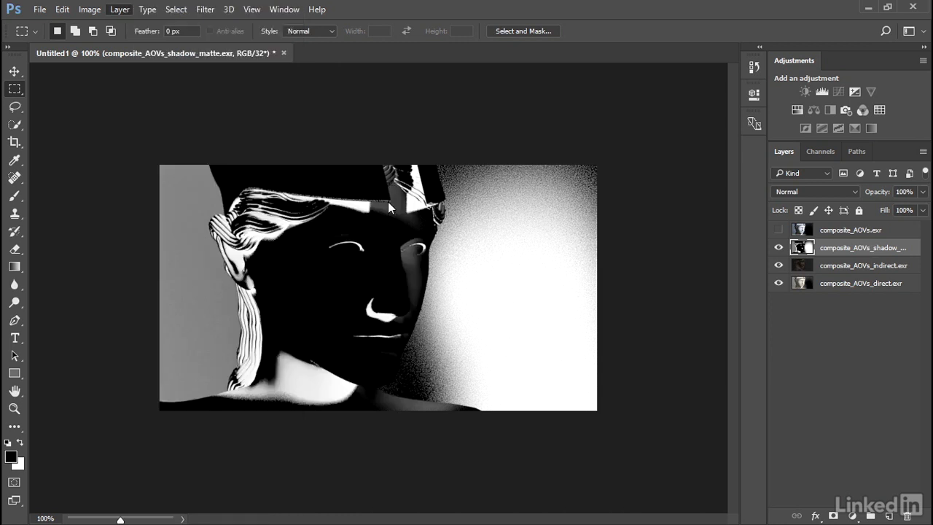
left_click(119, 9)
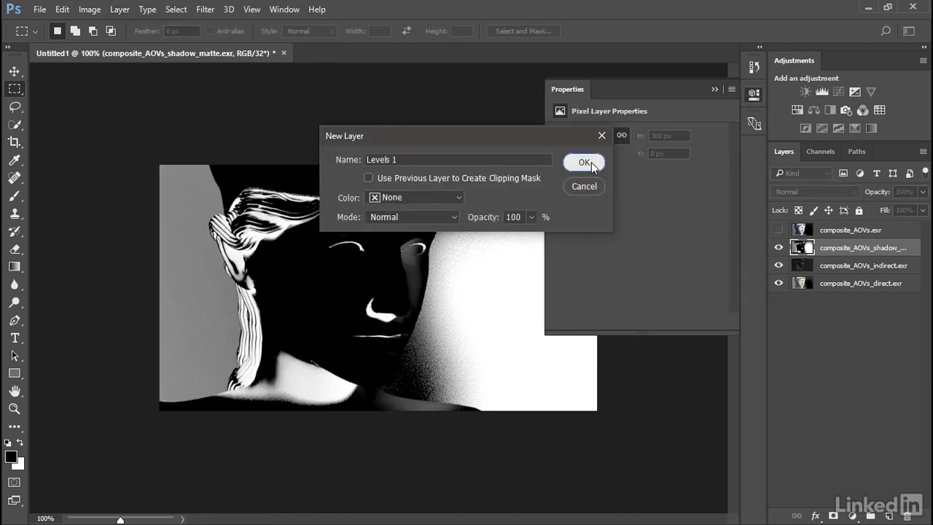
left_click(584, 162)
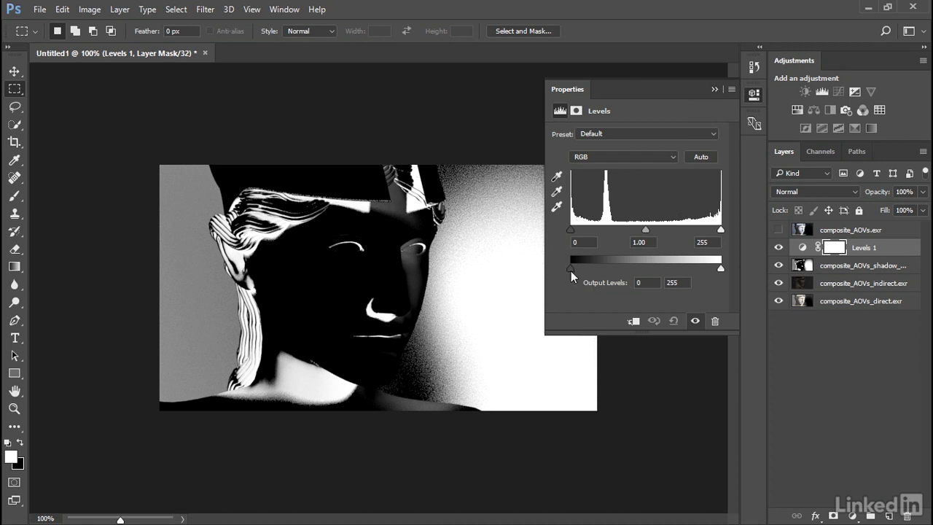
mouse_move(579, 273)
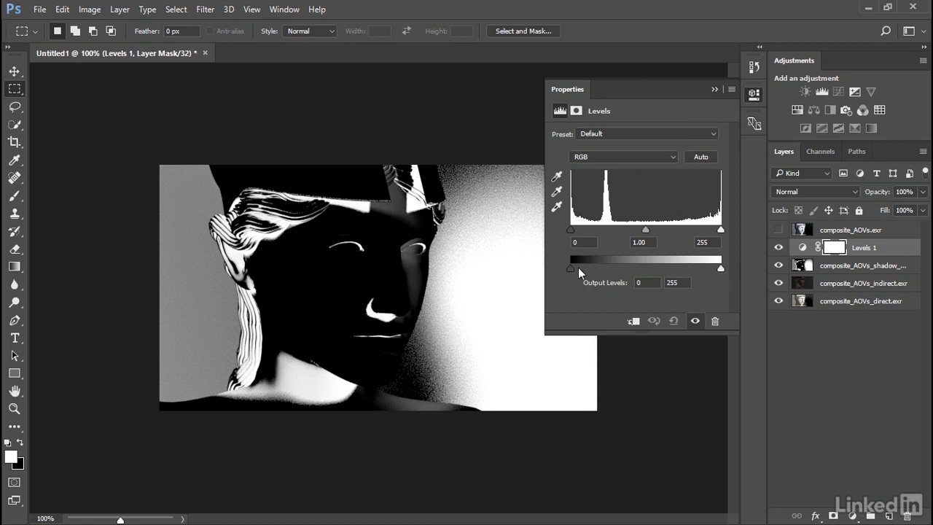
left_click_drag(569, 268, 609, 268)
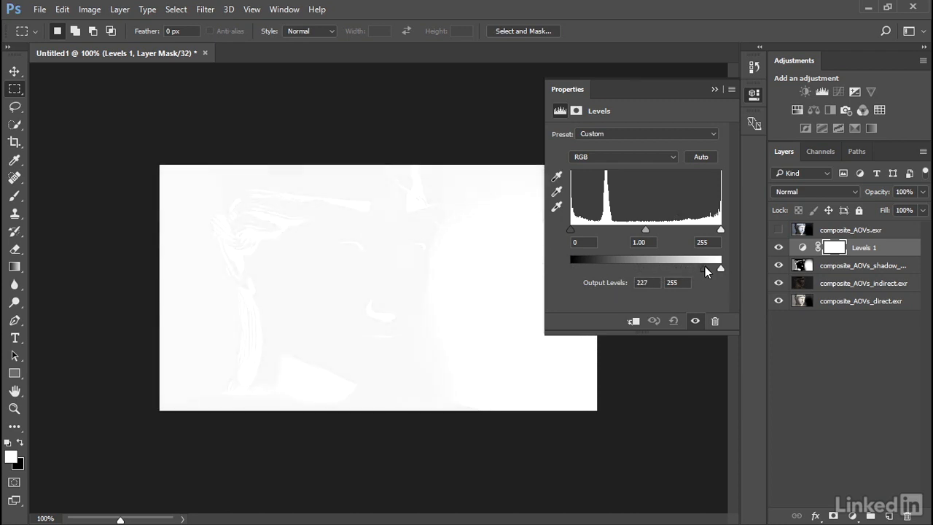
left_click_drag(703, 269, 720, 269)
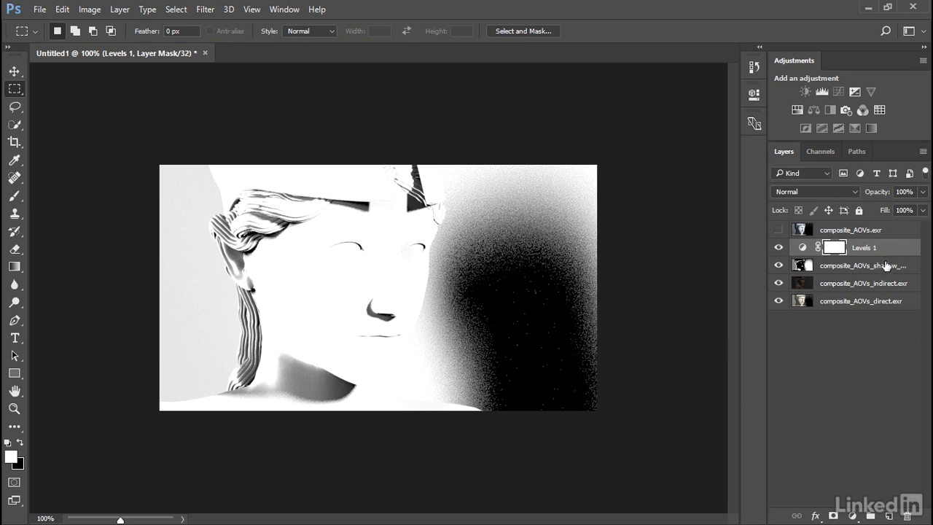
mouse_move(887, 263)
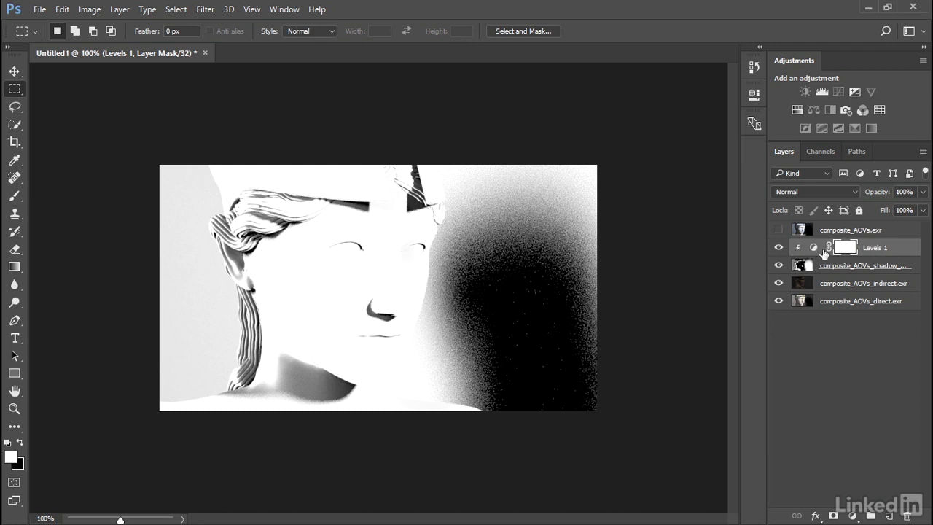
mouse_move(887, 250)
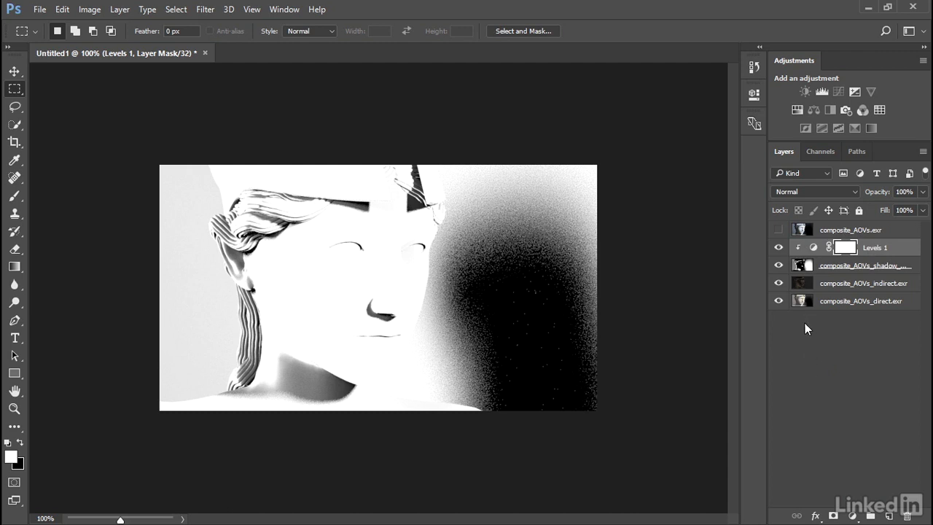
mouse_move(847, 268)
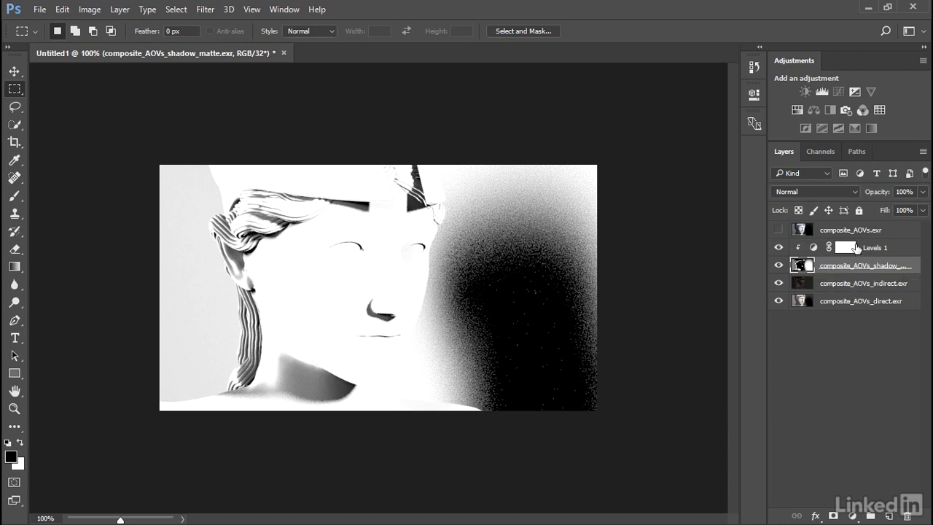
Step: Set the shadow_matte layer to Multiply at 30% opacity
left_click(814, 191)
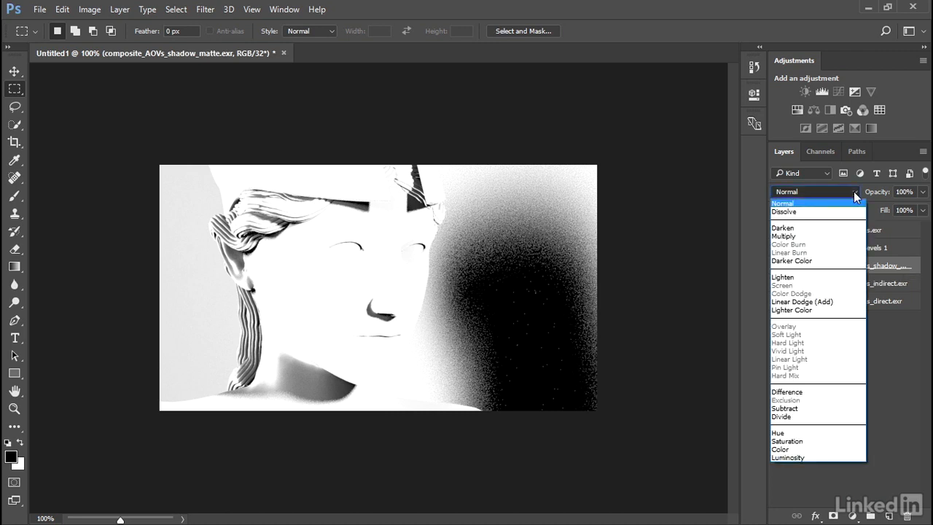
left_click(783, 236)
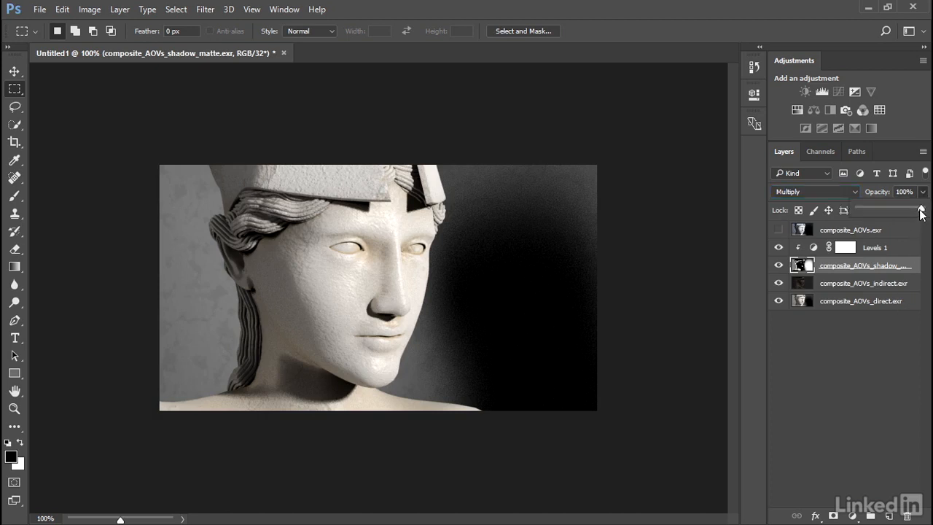
left_click_drag(923, 210, 857, 209)
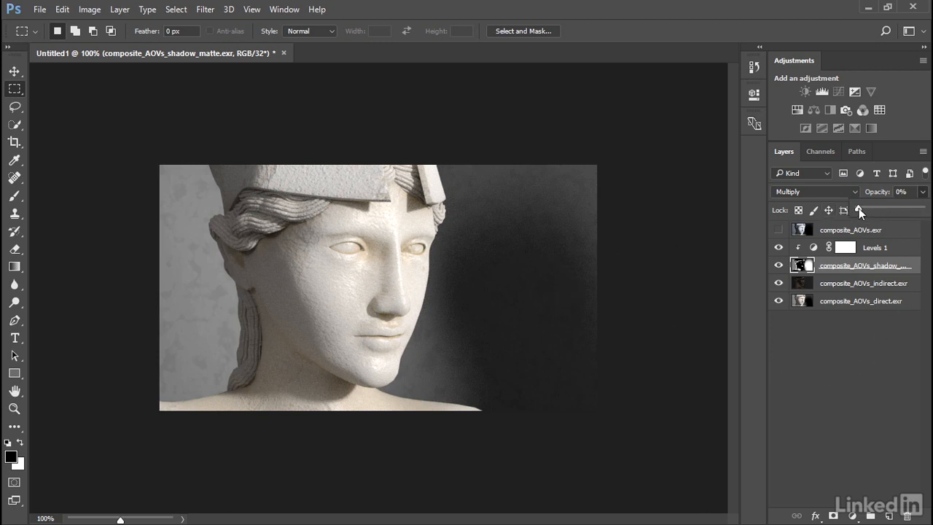
left_click_drag(862, 210, 884, 210)
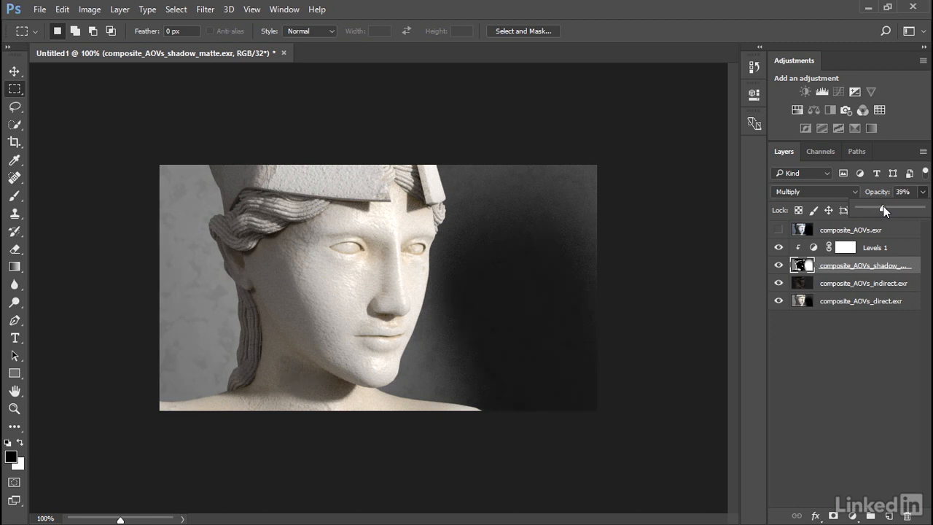
left_click_drag(882, 209, 884, 209)
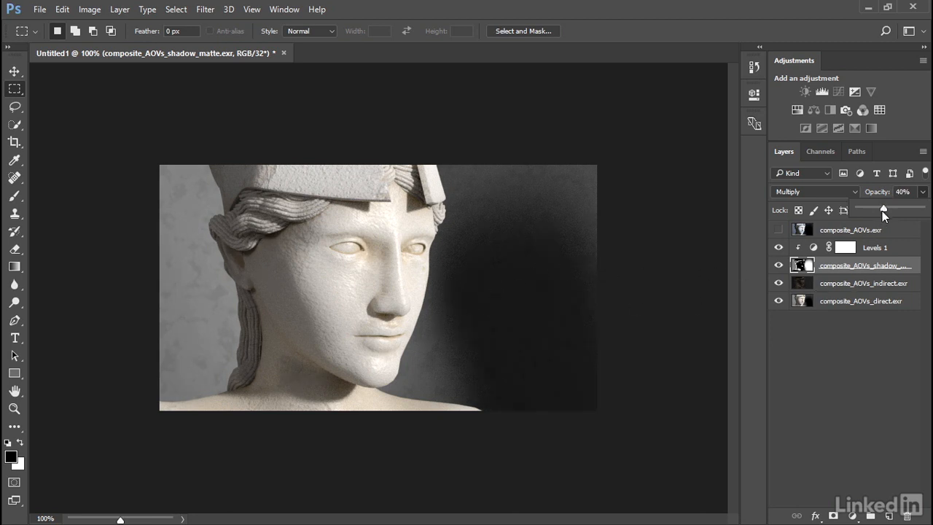
left_click_drag(882, 210, 874, 209)
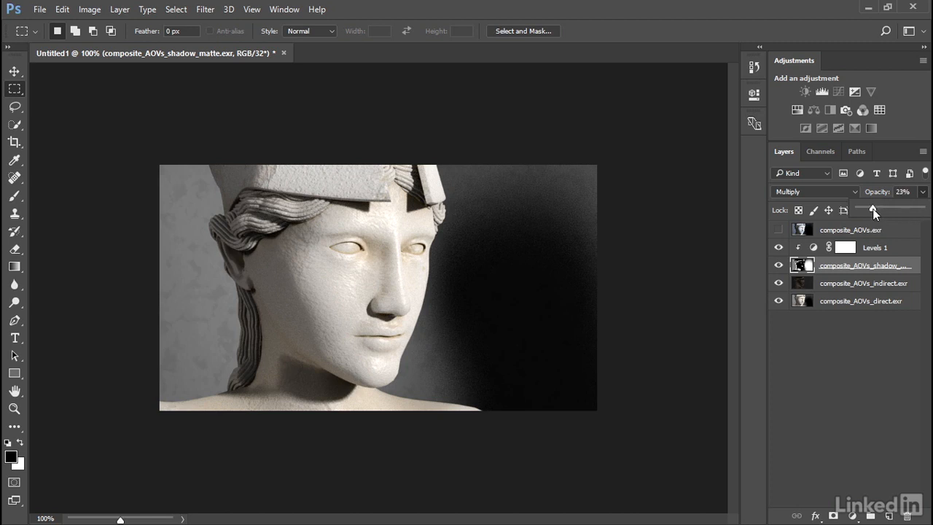
left_click_drag(872, 209, 876, 209)
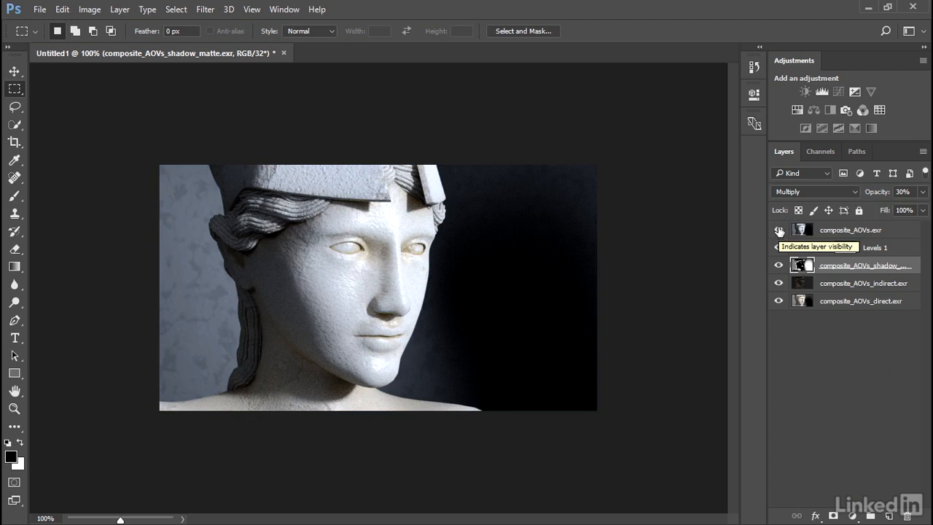
left_click(778, 247)
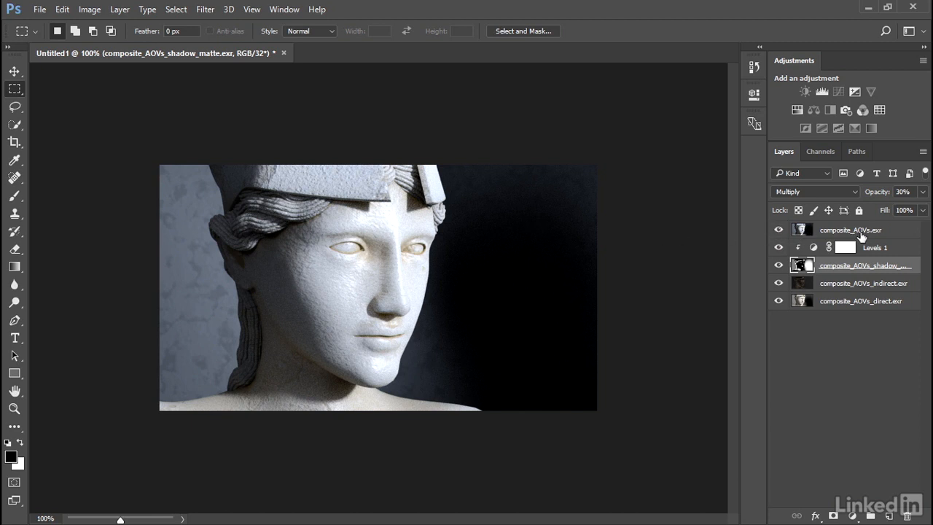
mouse_move(643, 272)
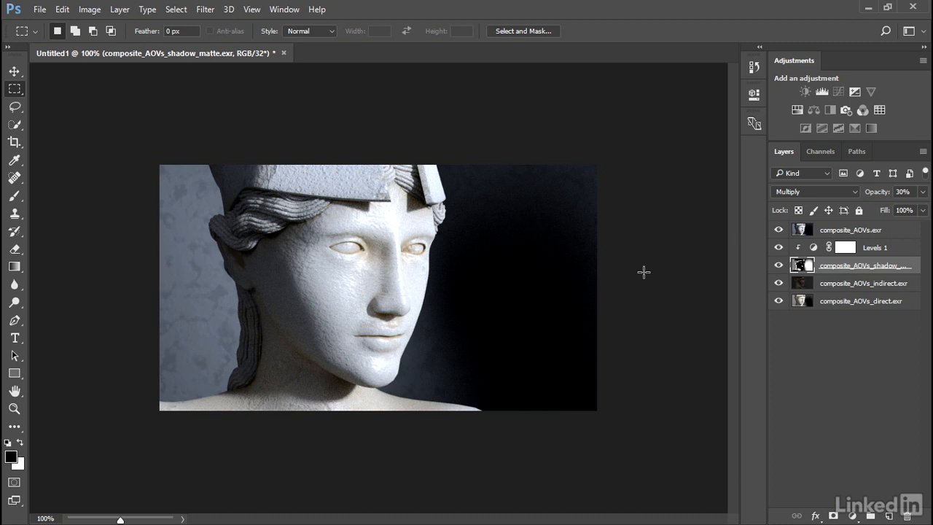
mouse_move(643, 273)
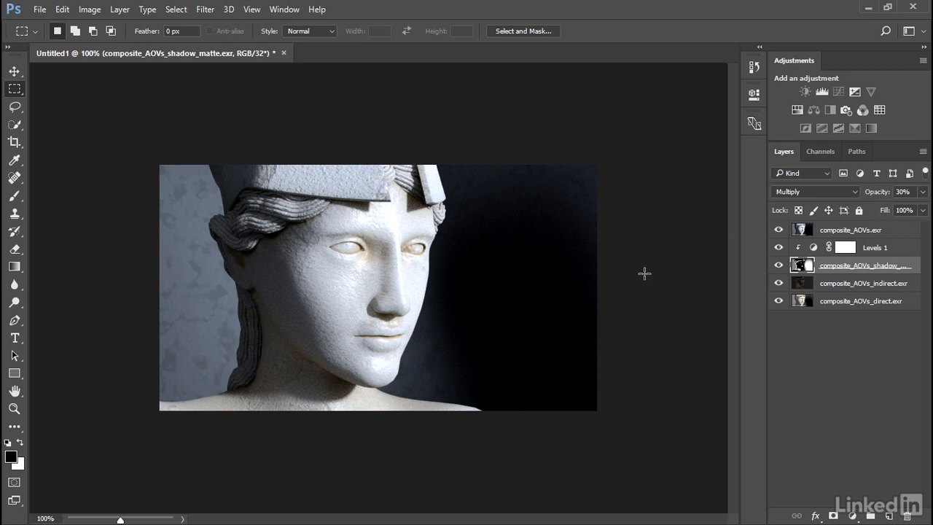
mouse_move(642, 276)
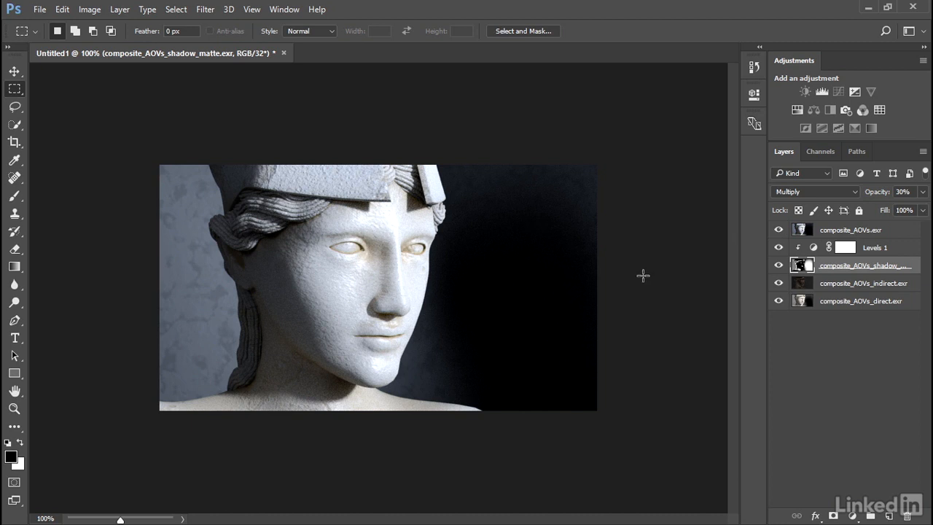
left_click(778, 229)
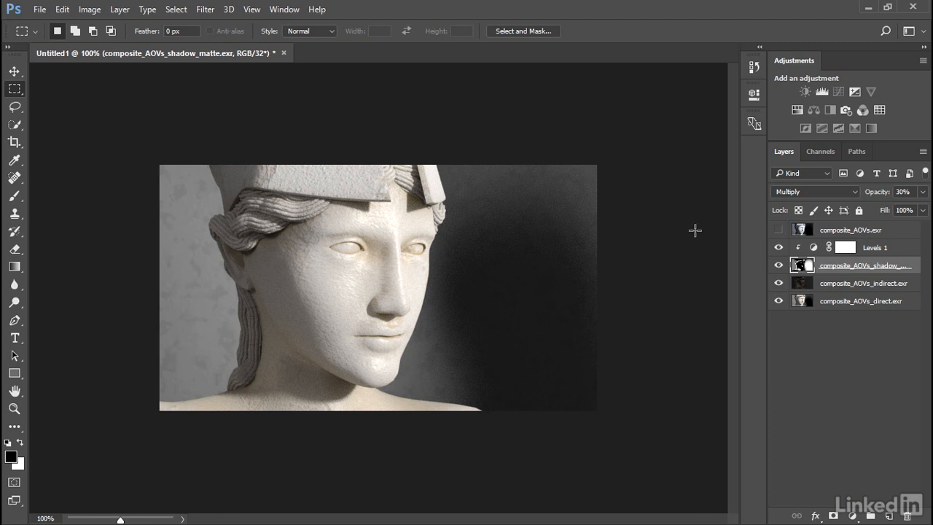
mouse_move(688, 233)
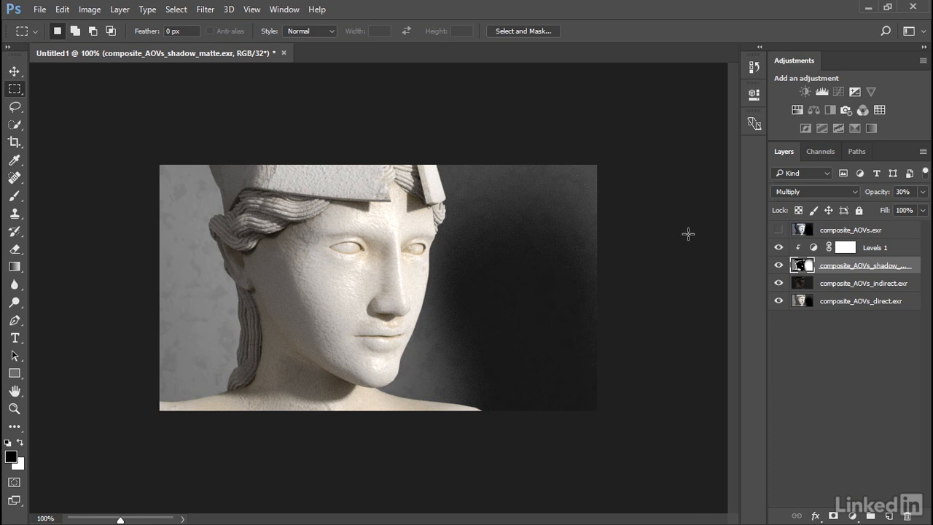